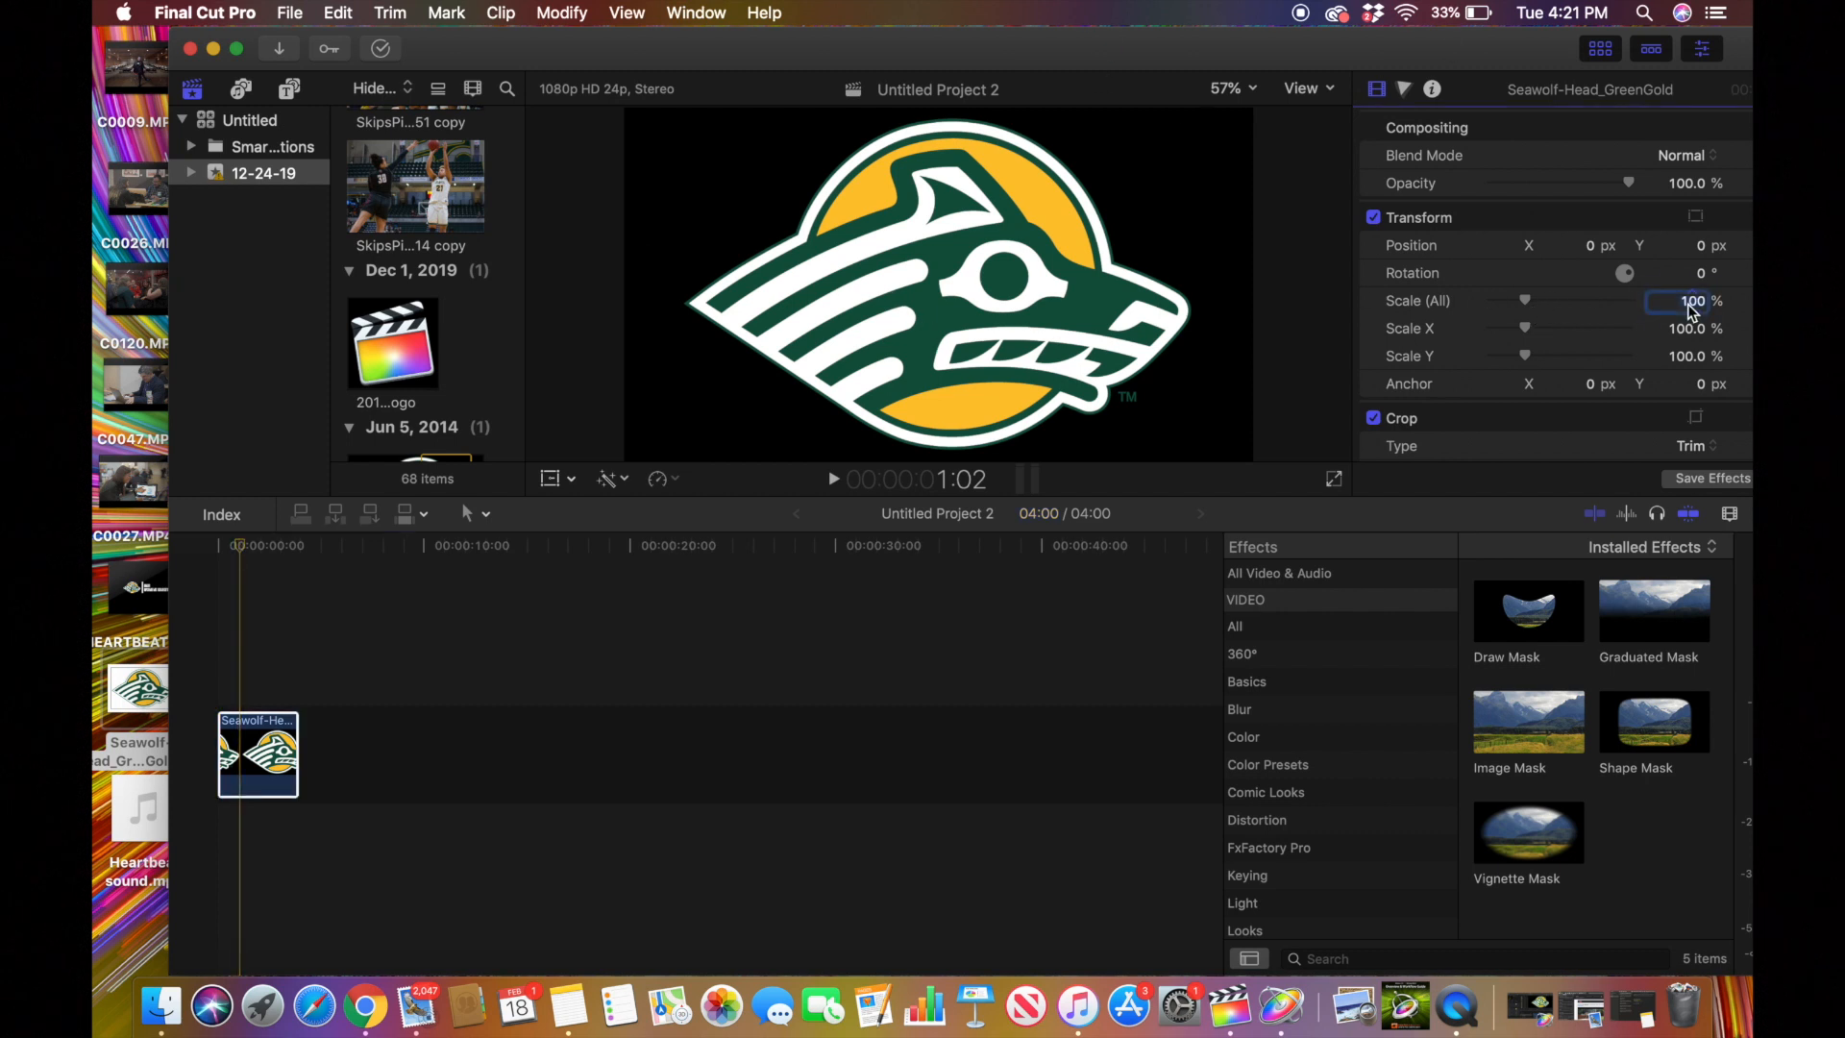
Set the Seawolf logo clip's Scale (All) to 40% in the Video Inspector
text(40)
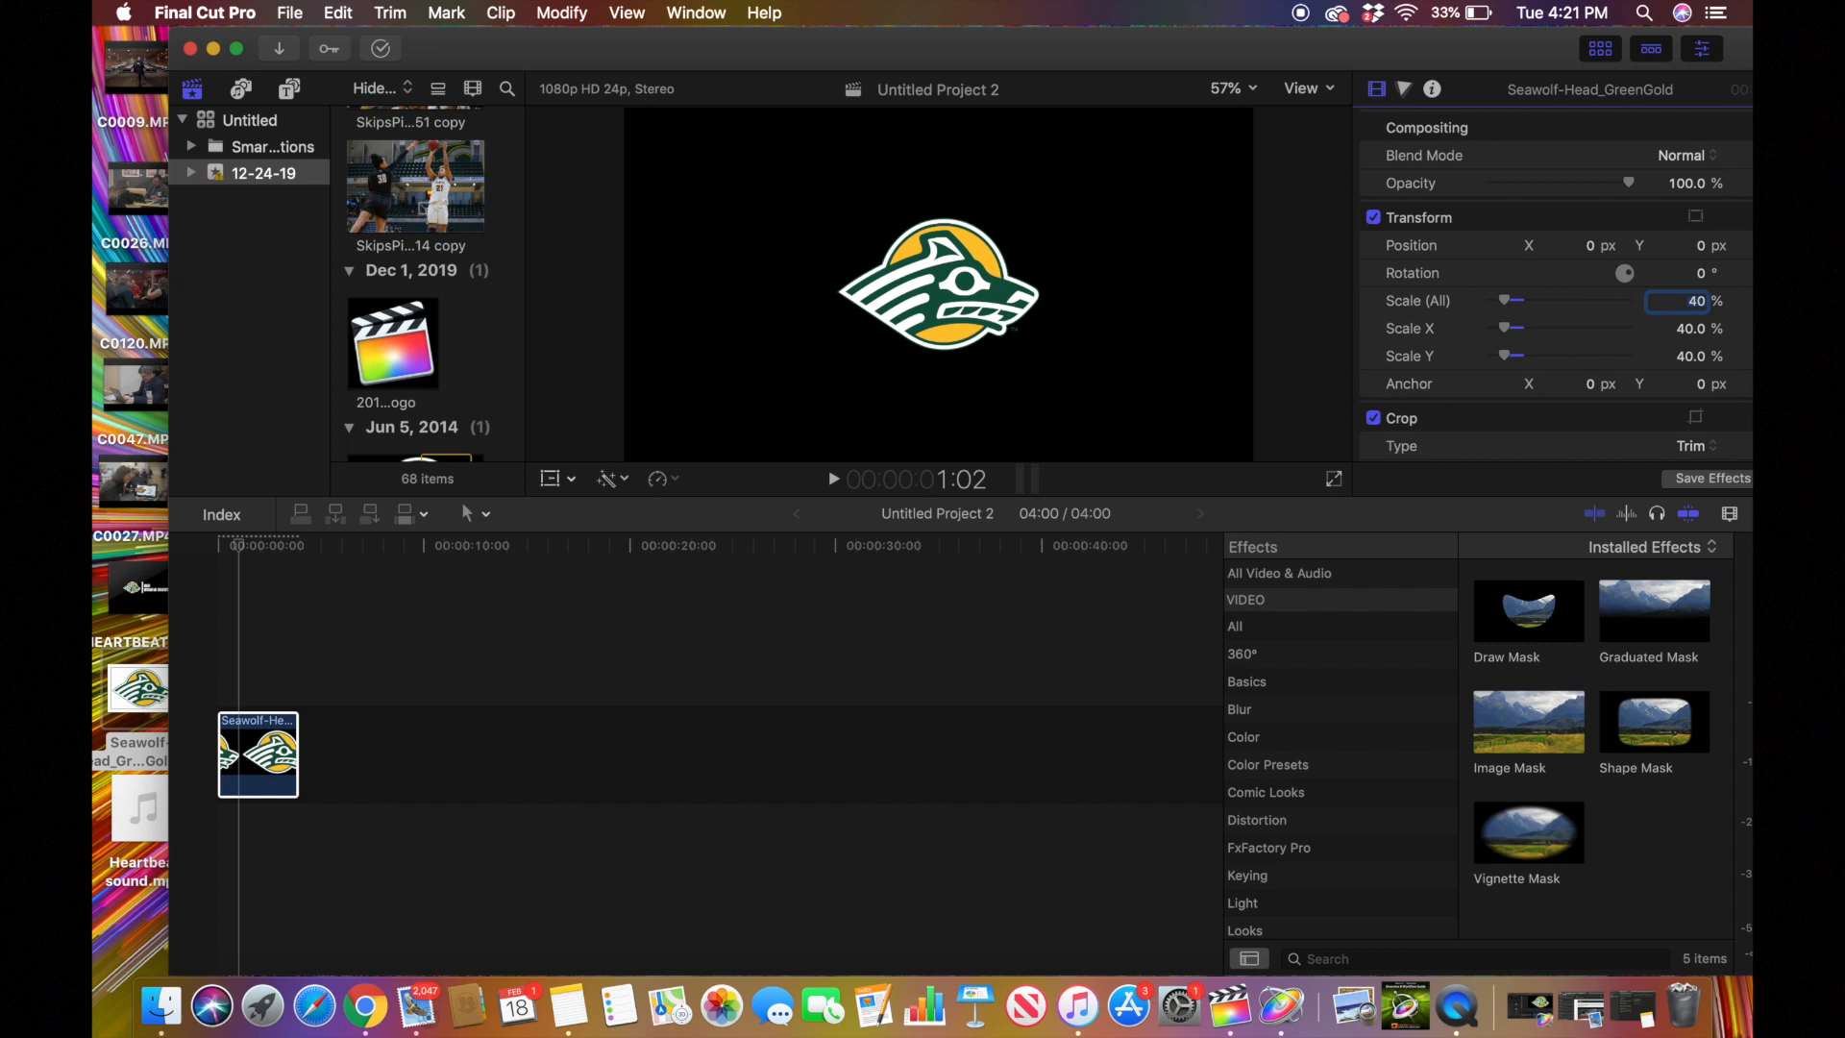
mouse_move(1587, 271)
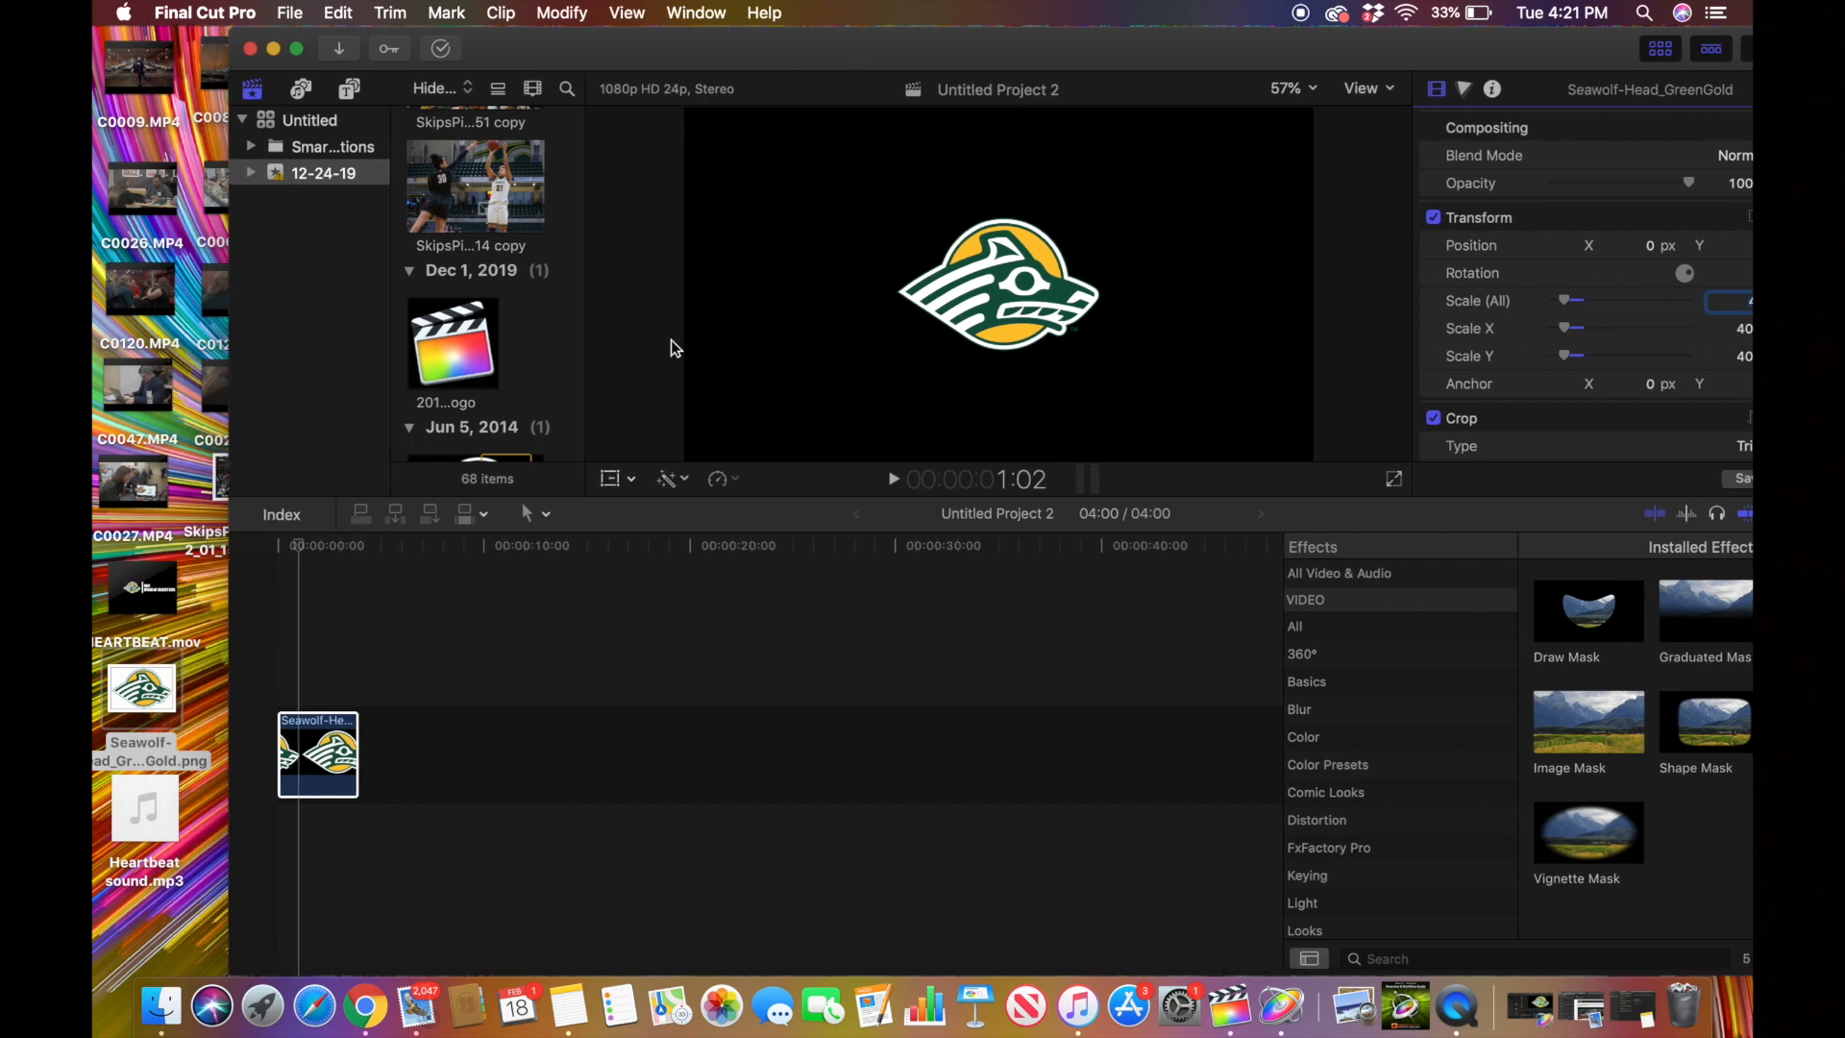
mouse_move(144, 809)
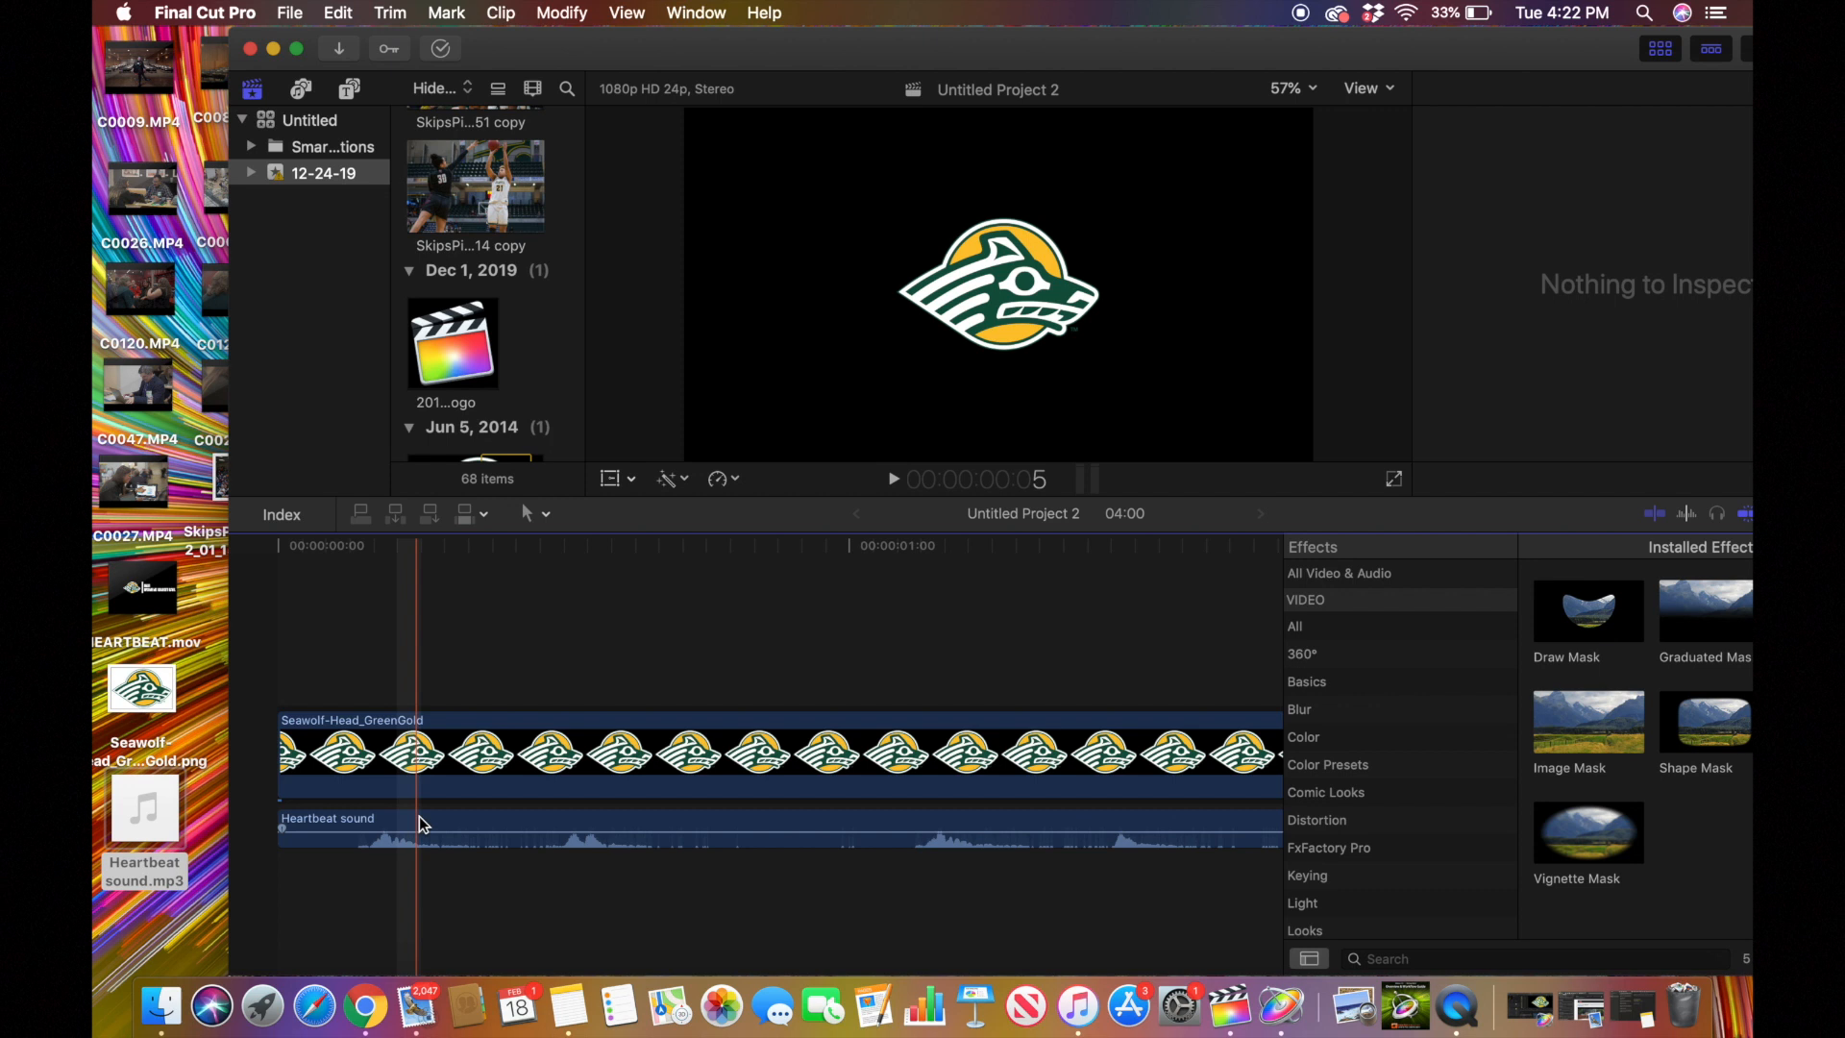
Place the playhead on the first heartbeat peak in the audio
click(557, 821)
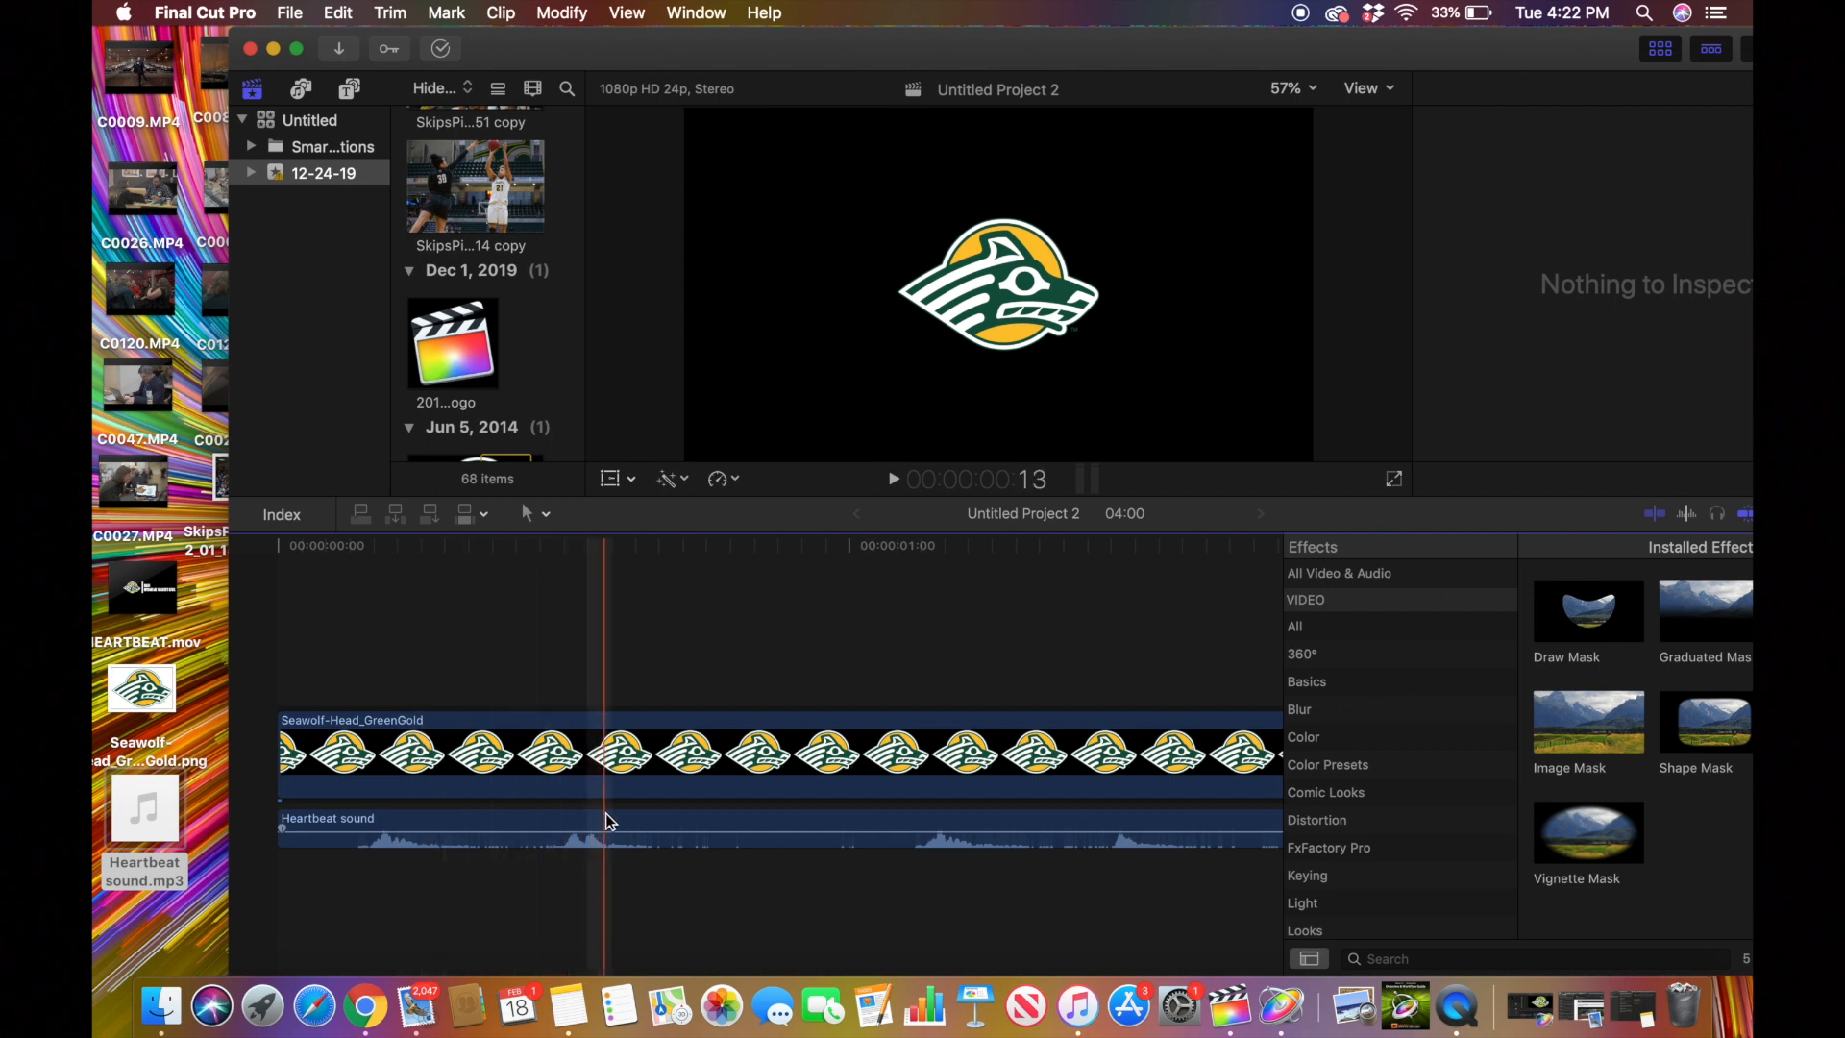
click(415, 804)
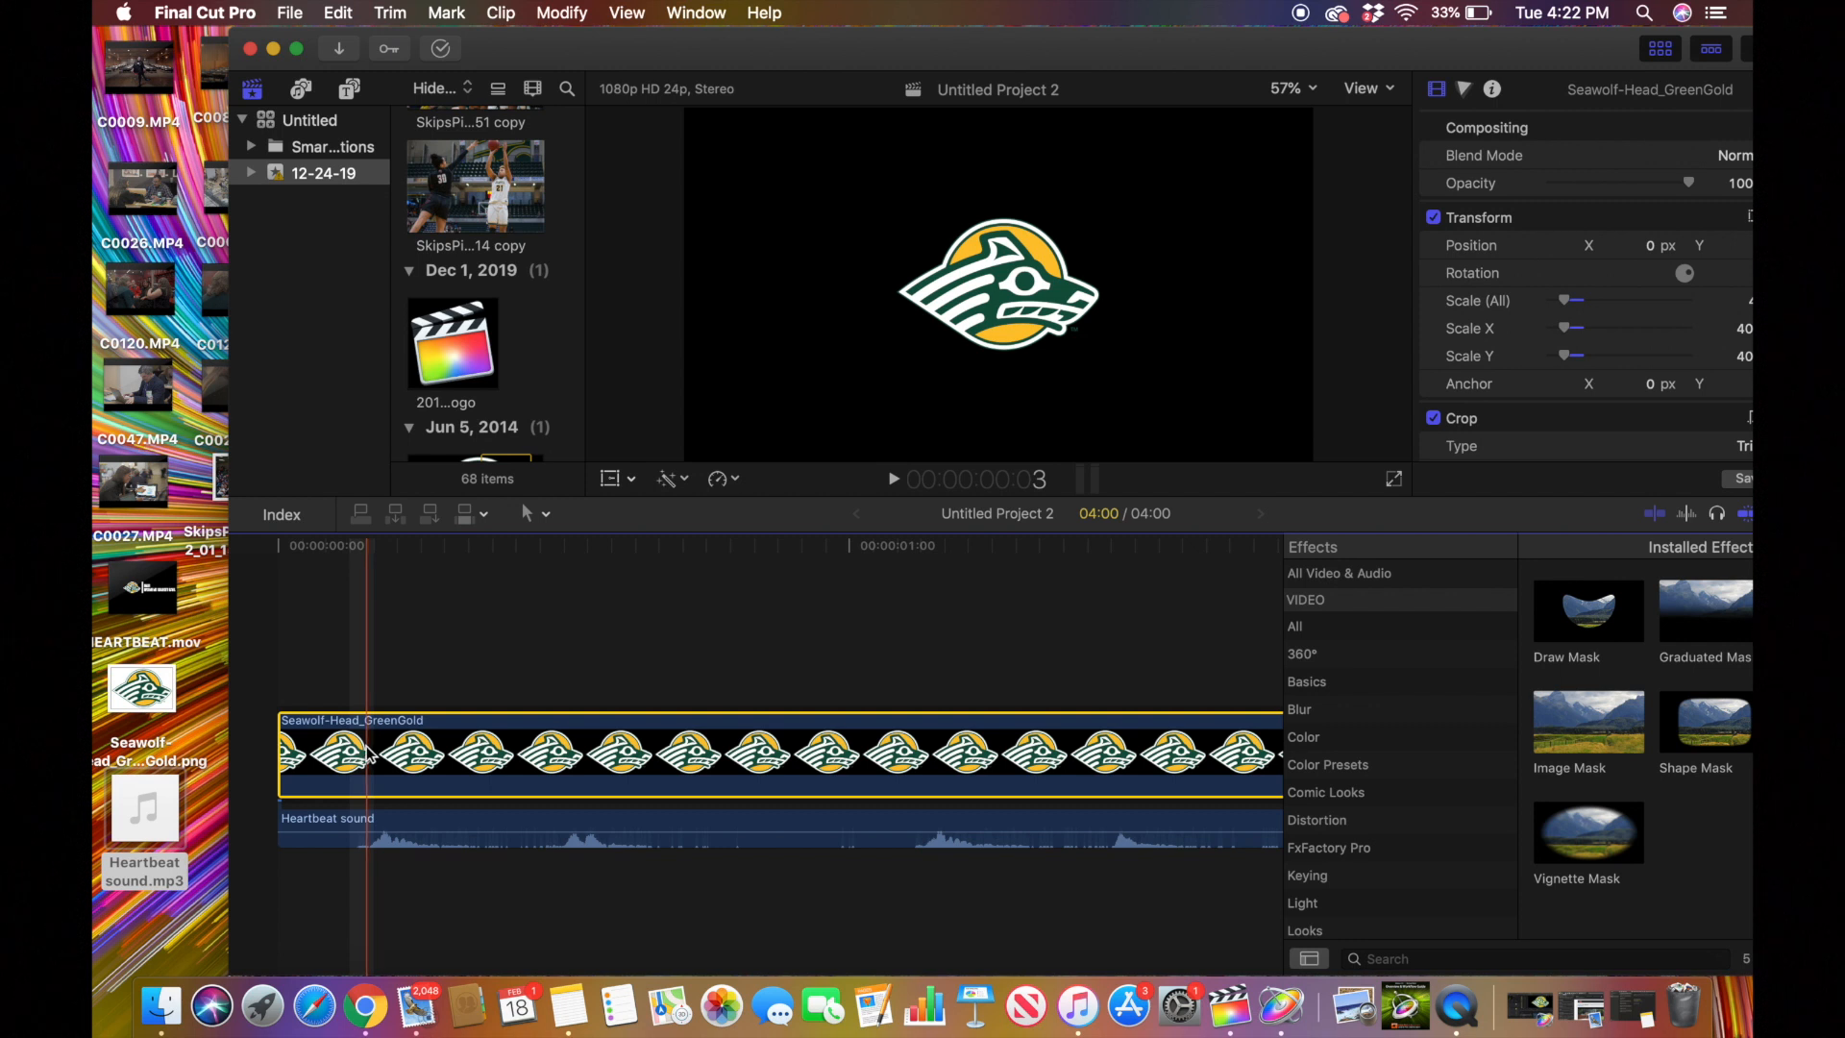
Blade the logo clip at each heartbeat peak along the audio
click(311, 754)
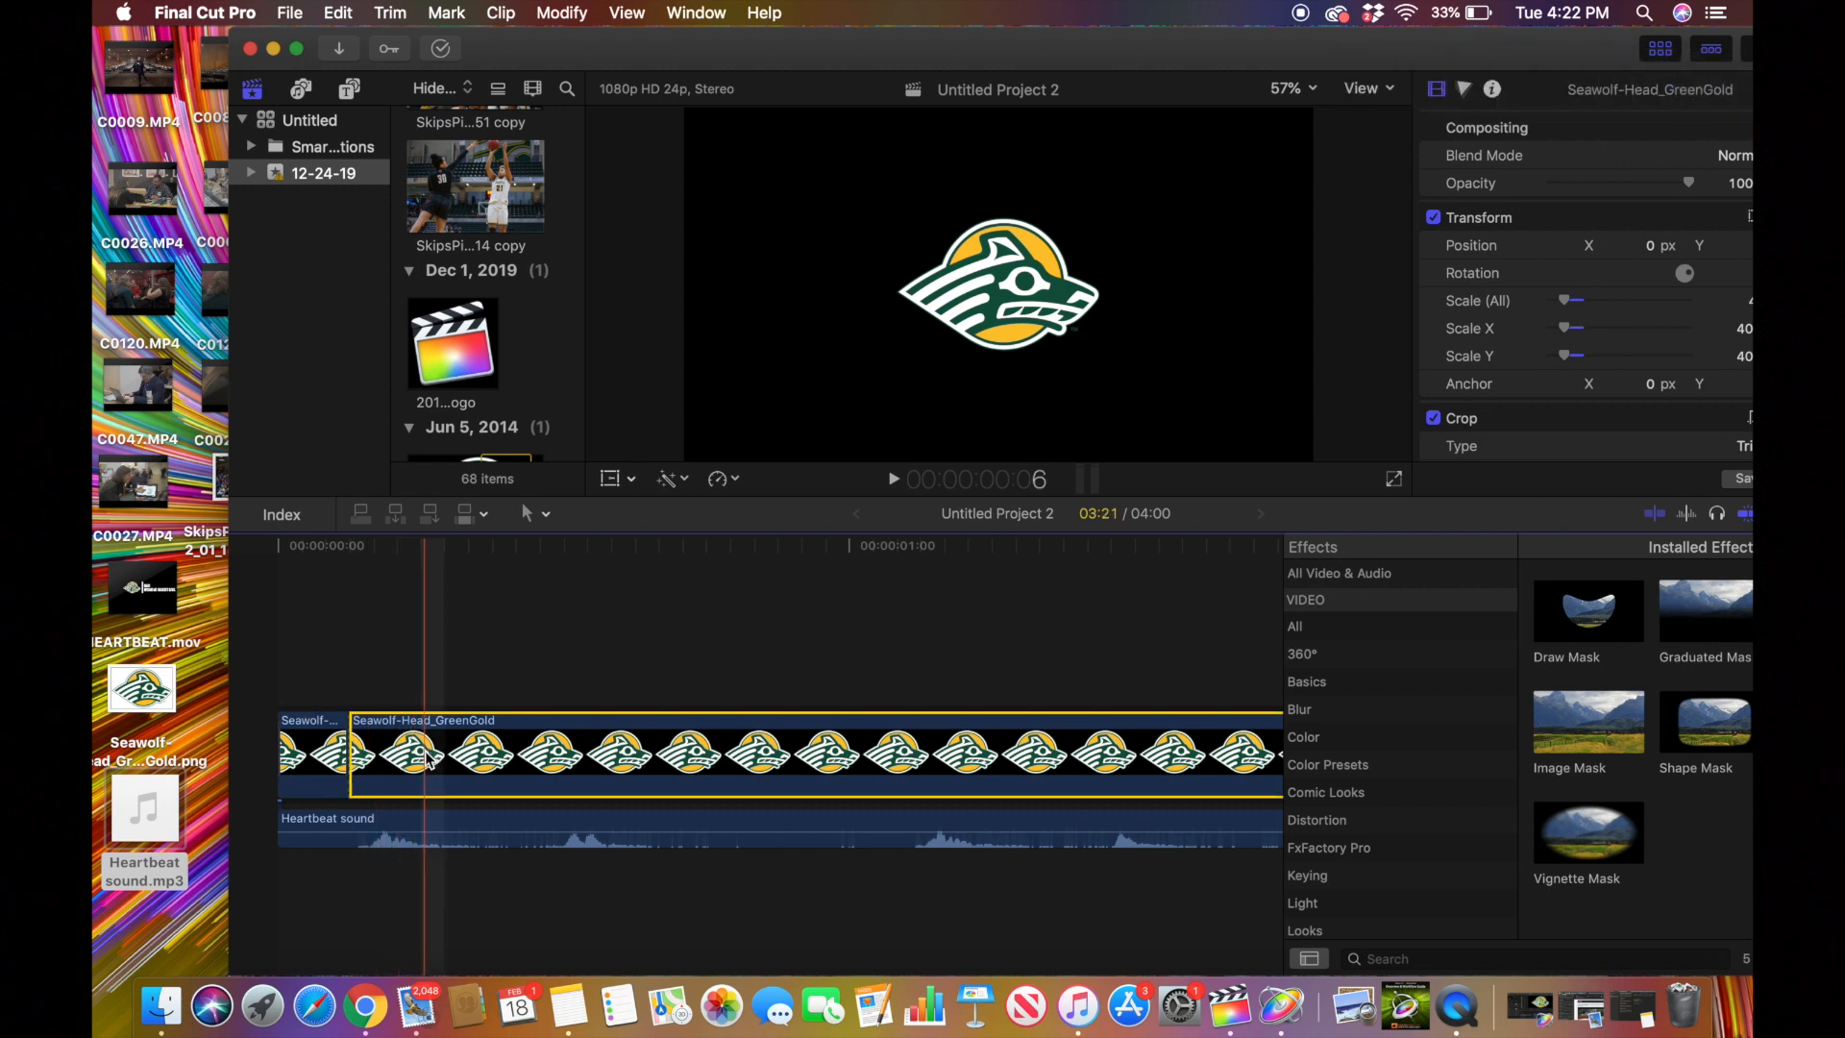
click(377, 753)
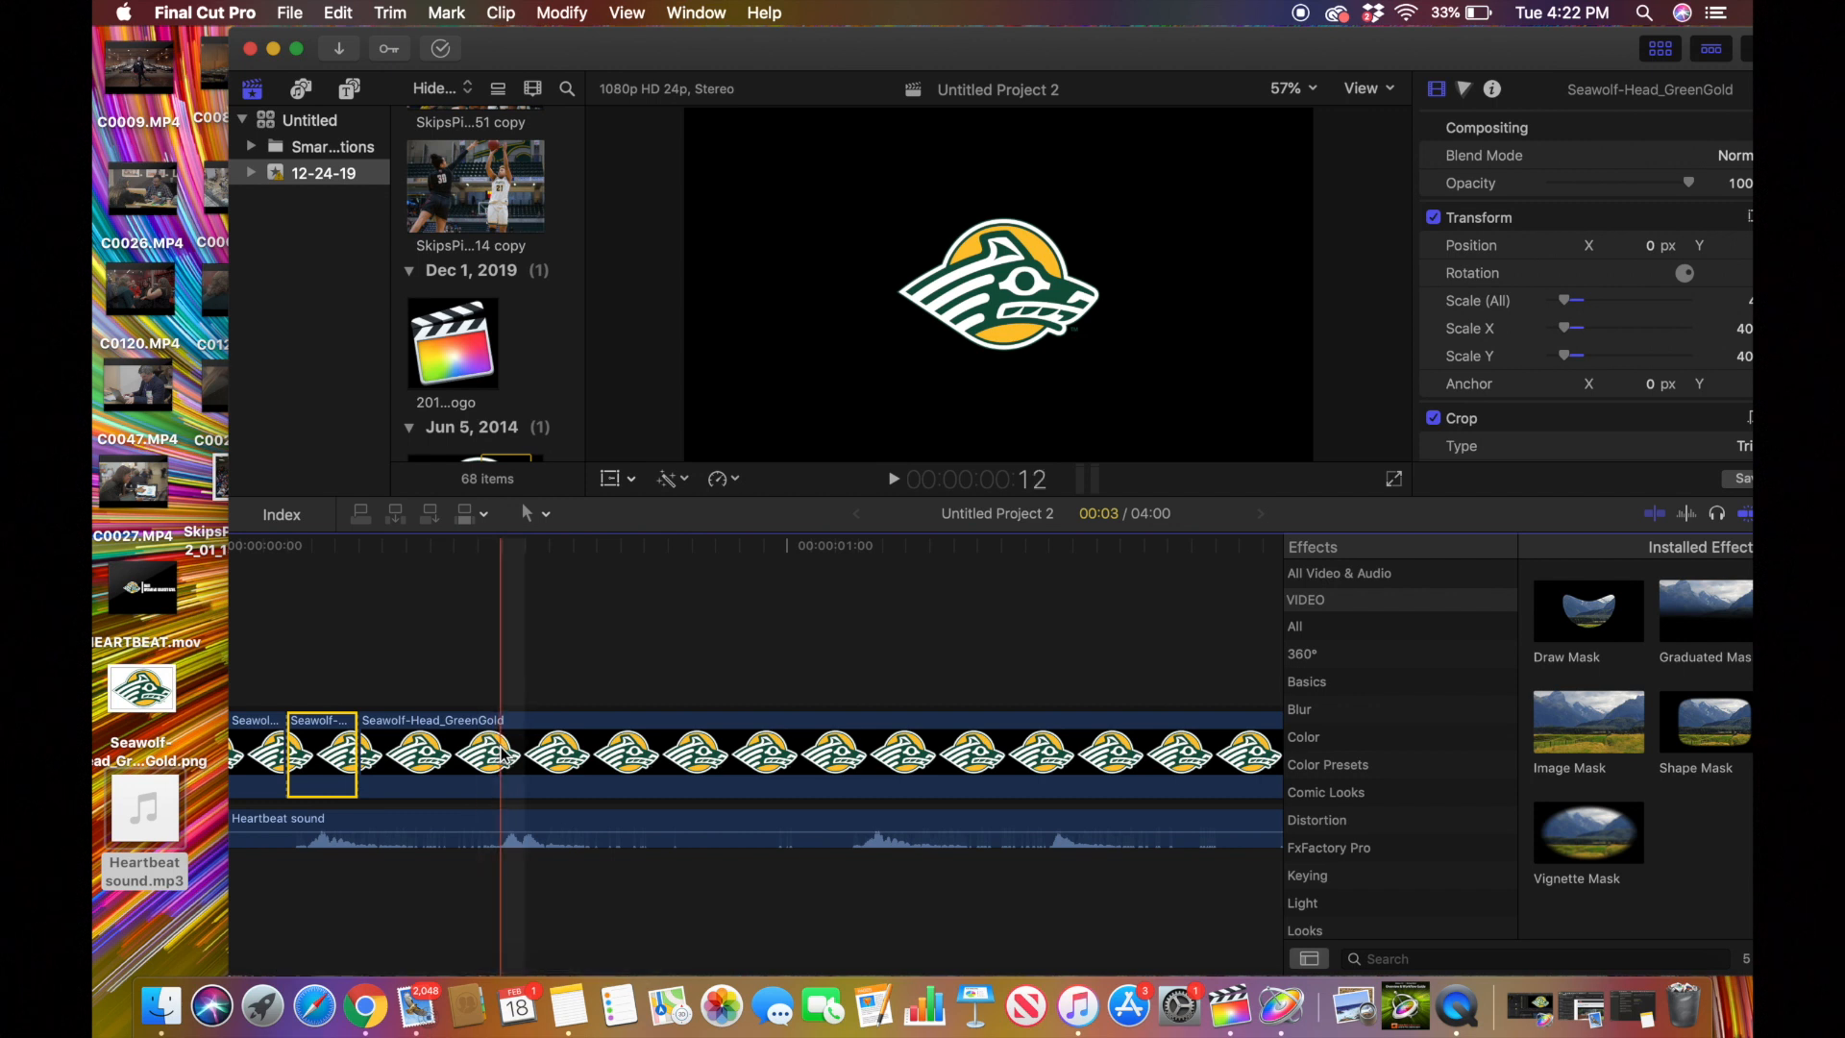
click(415, 754)
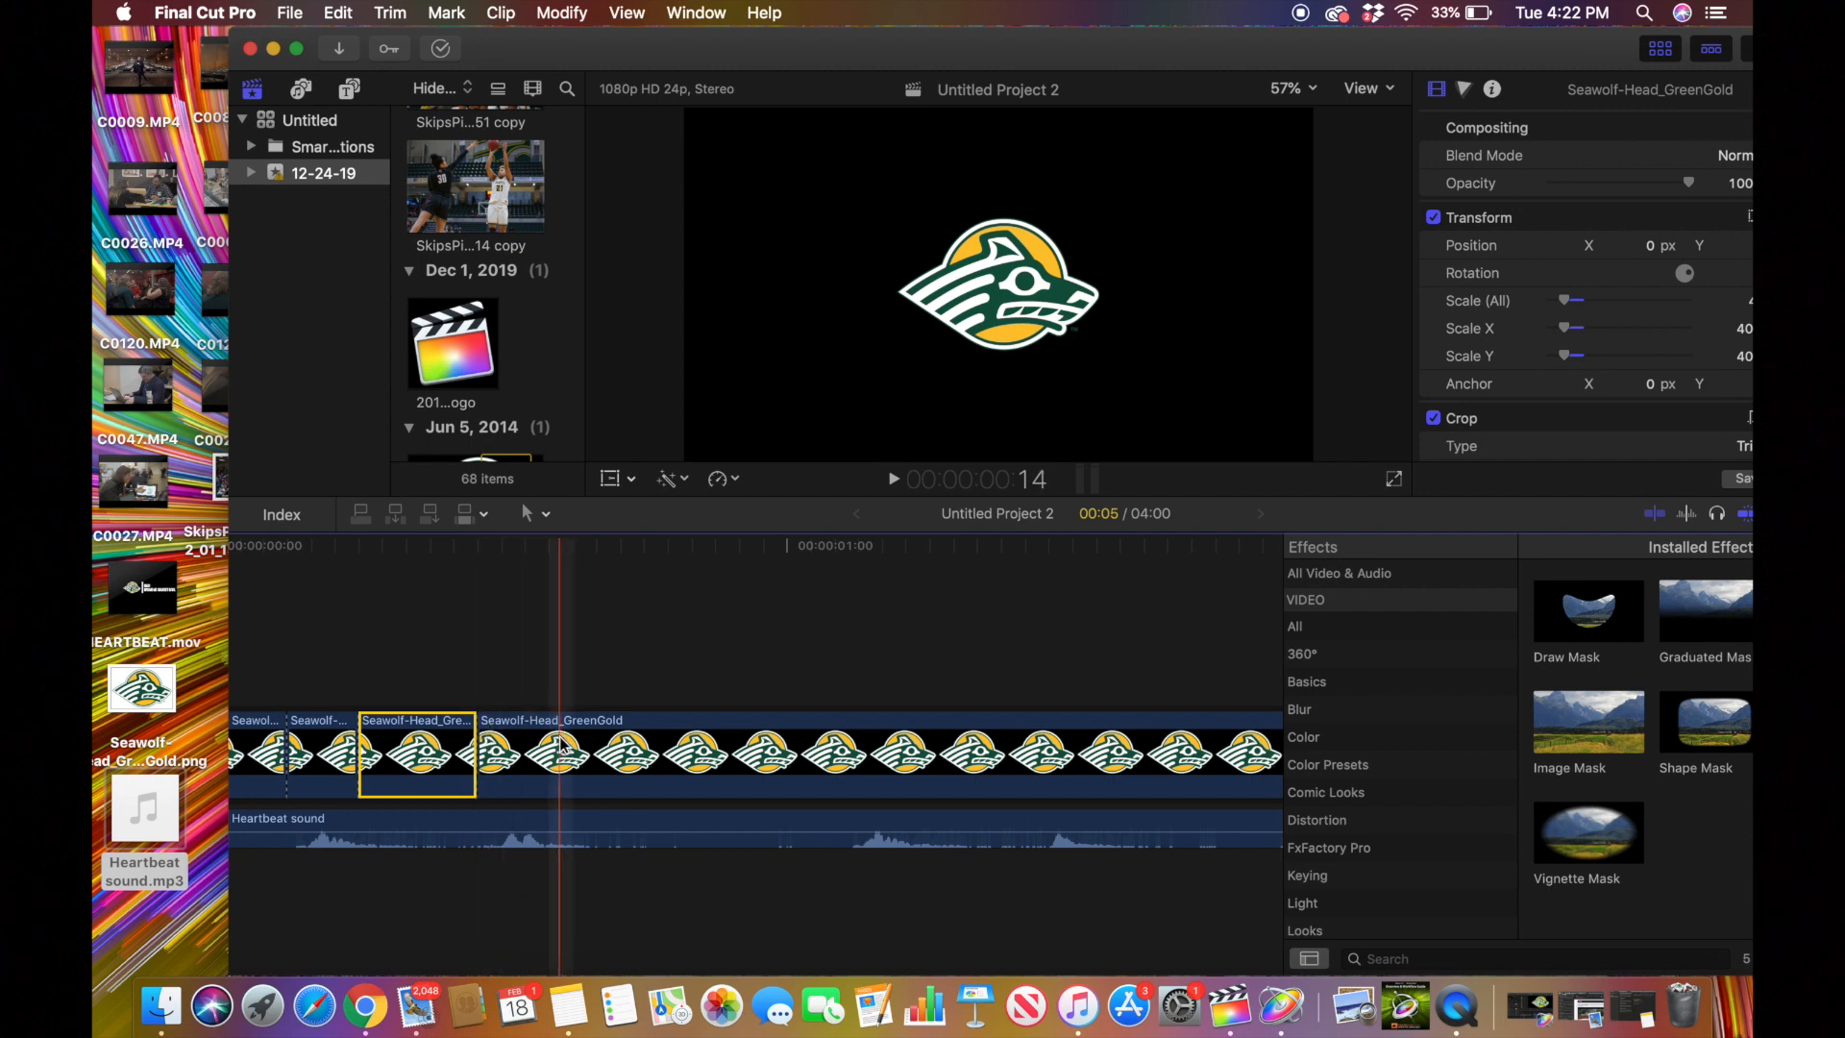
click(505, 753)
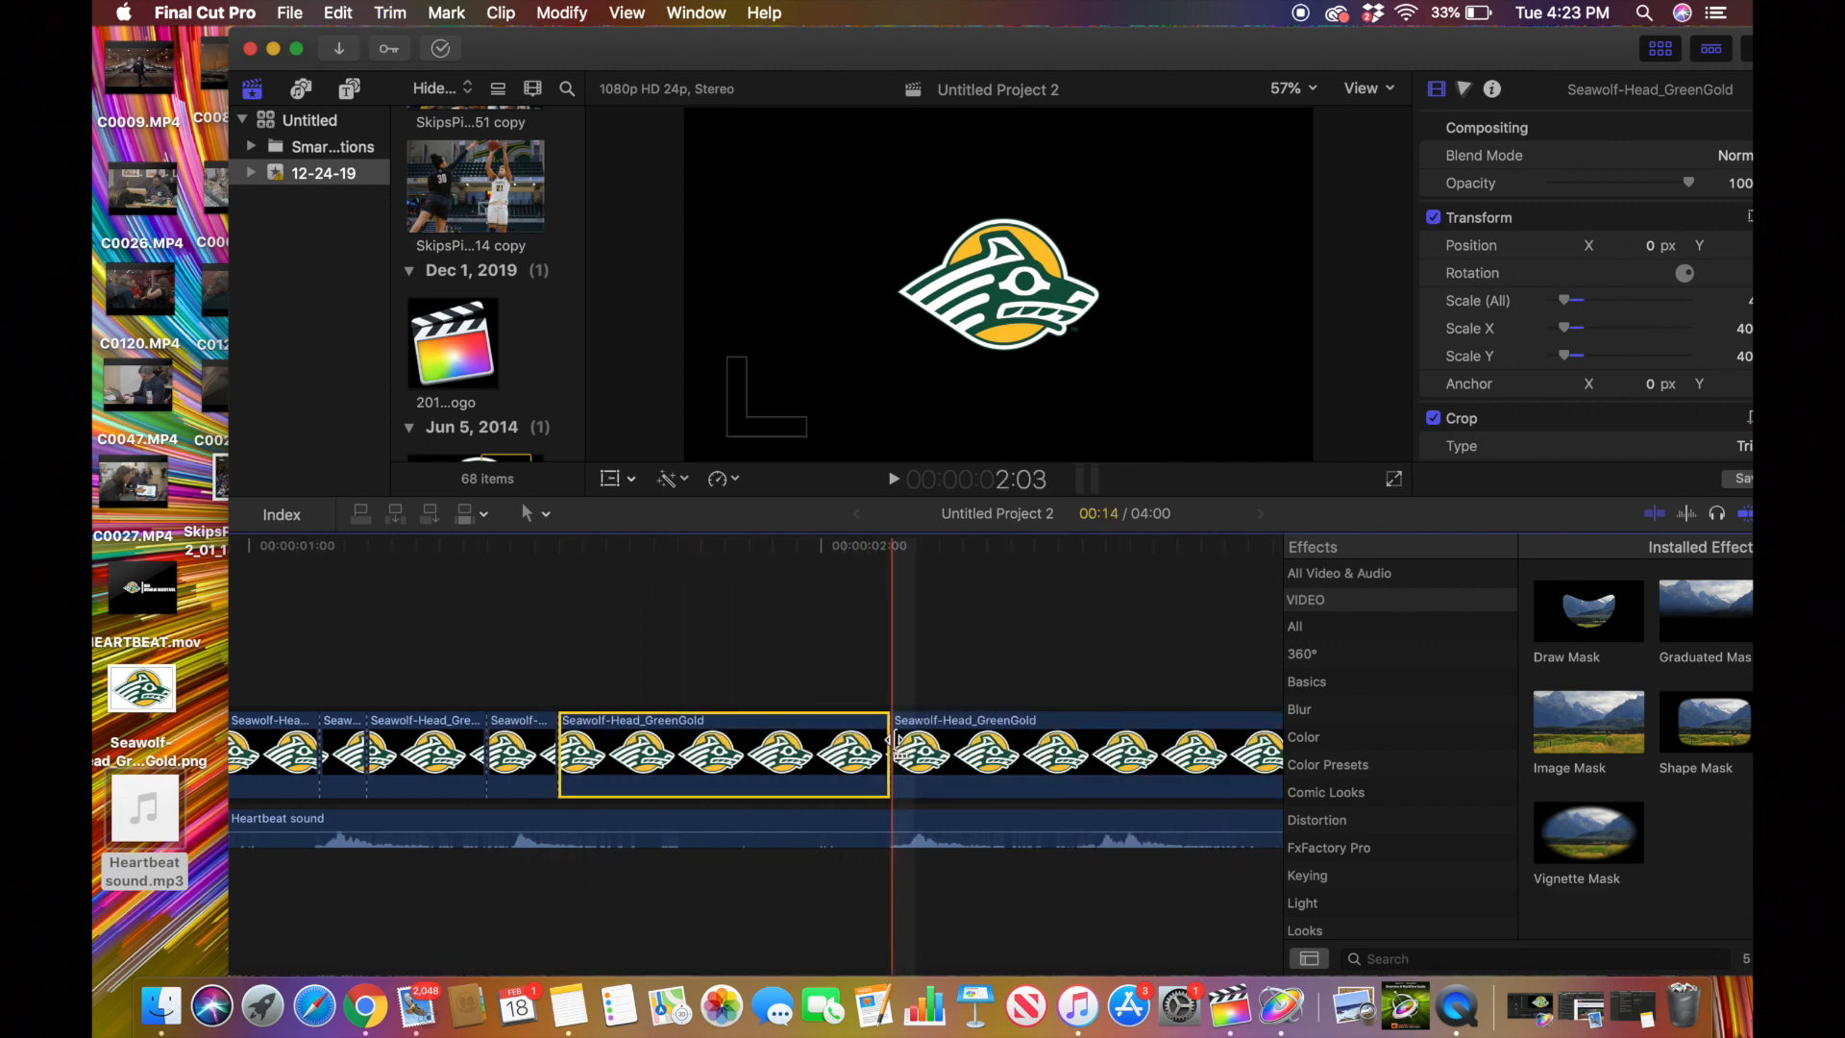
click(911, 753)
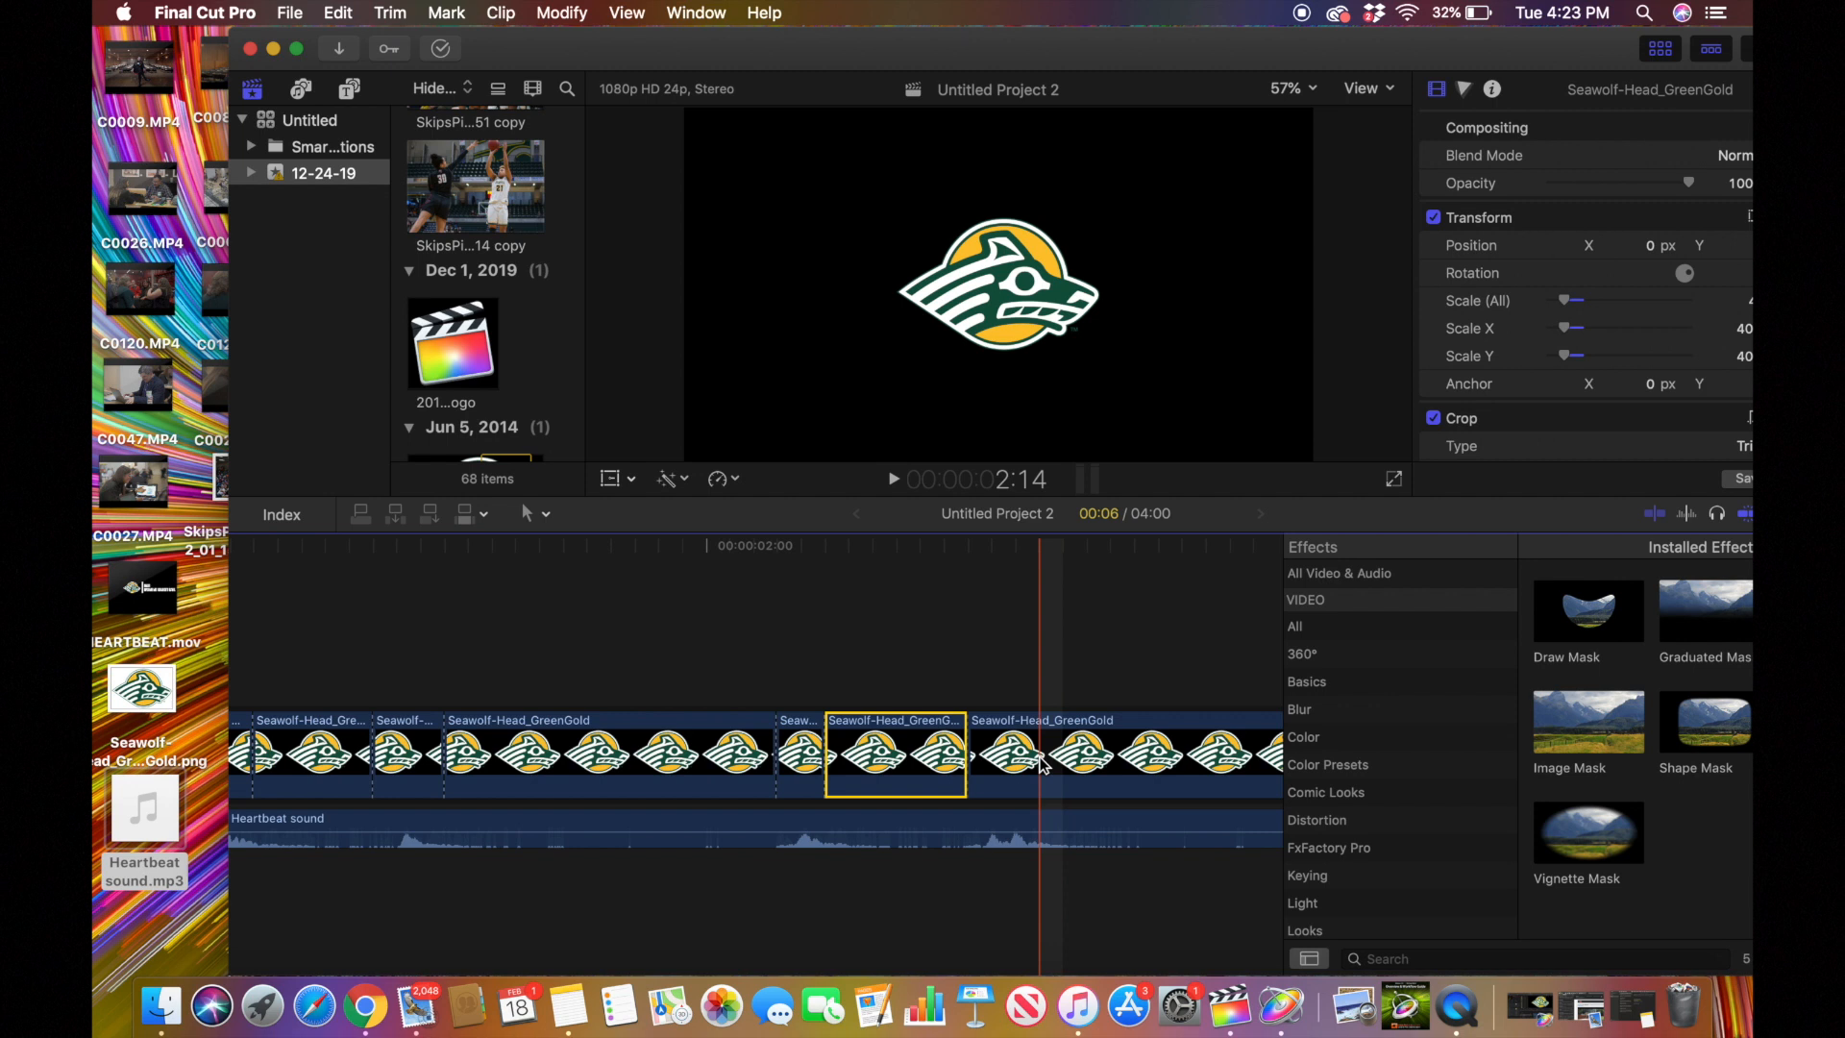
click(986, 753)
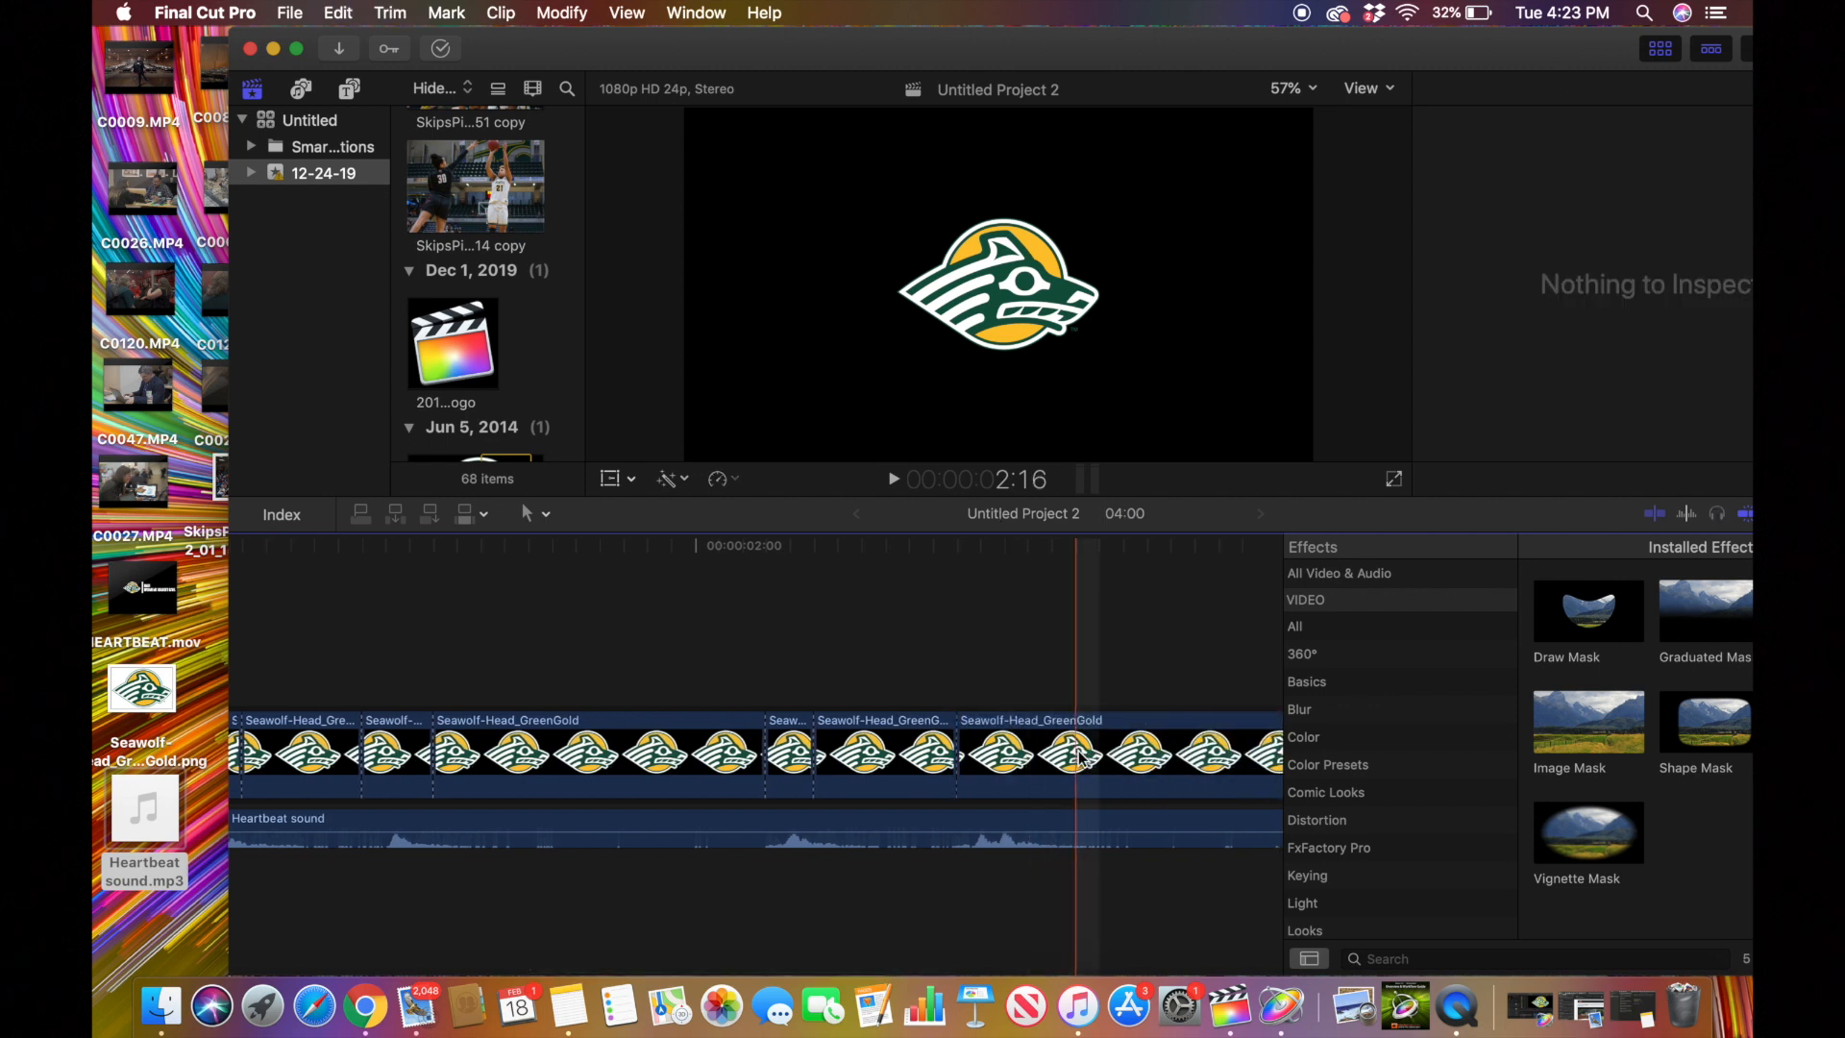
click(948, 753)
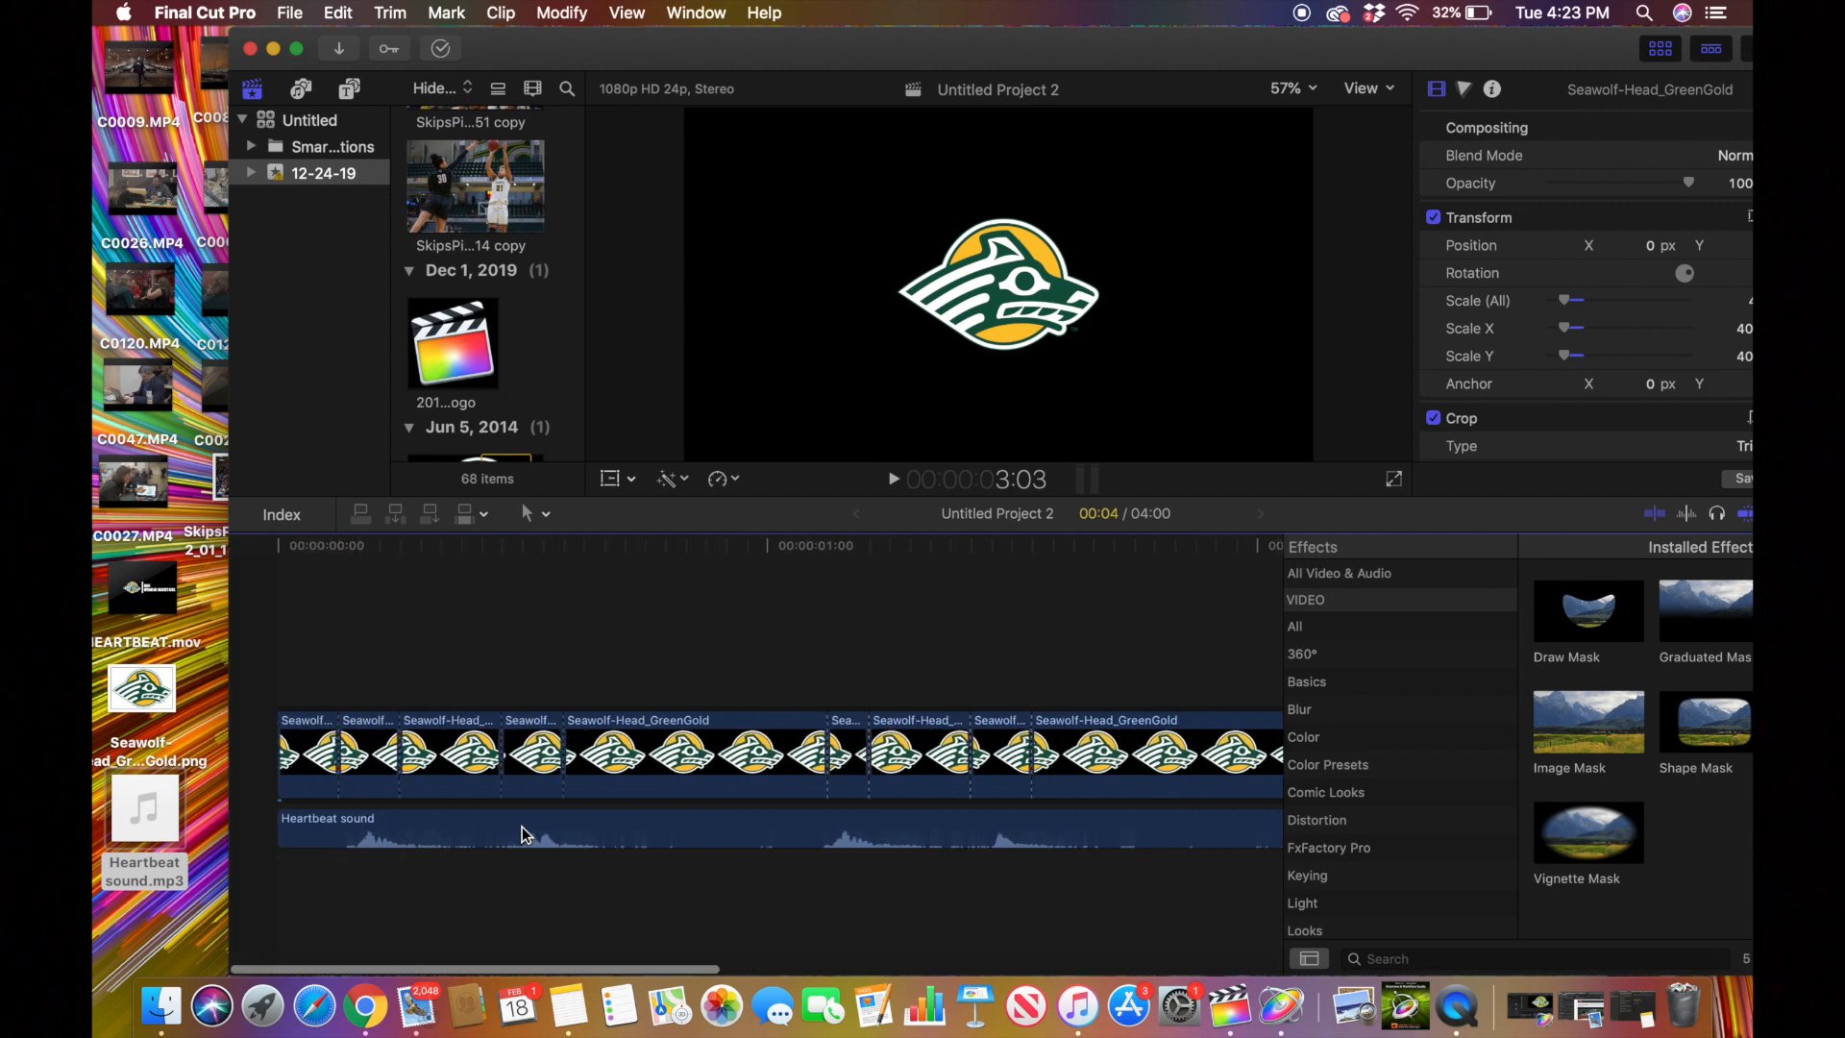
Return the playhead to the project start and select the first-heartbeat logo piece
click(327, 543)
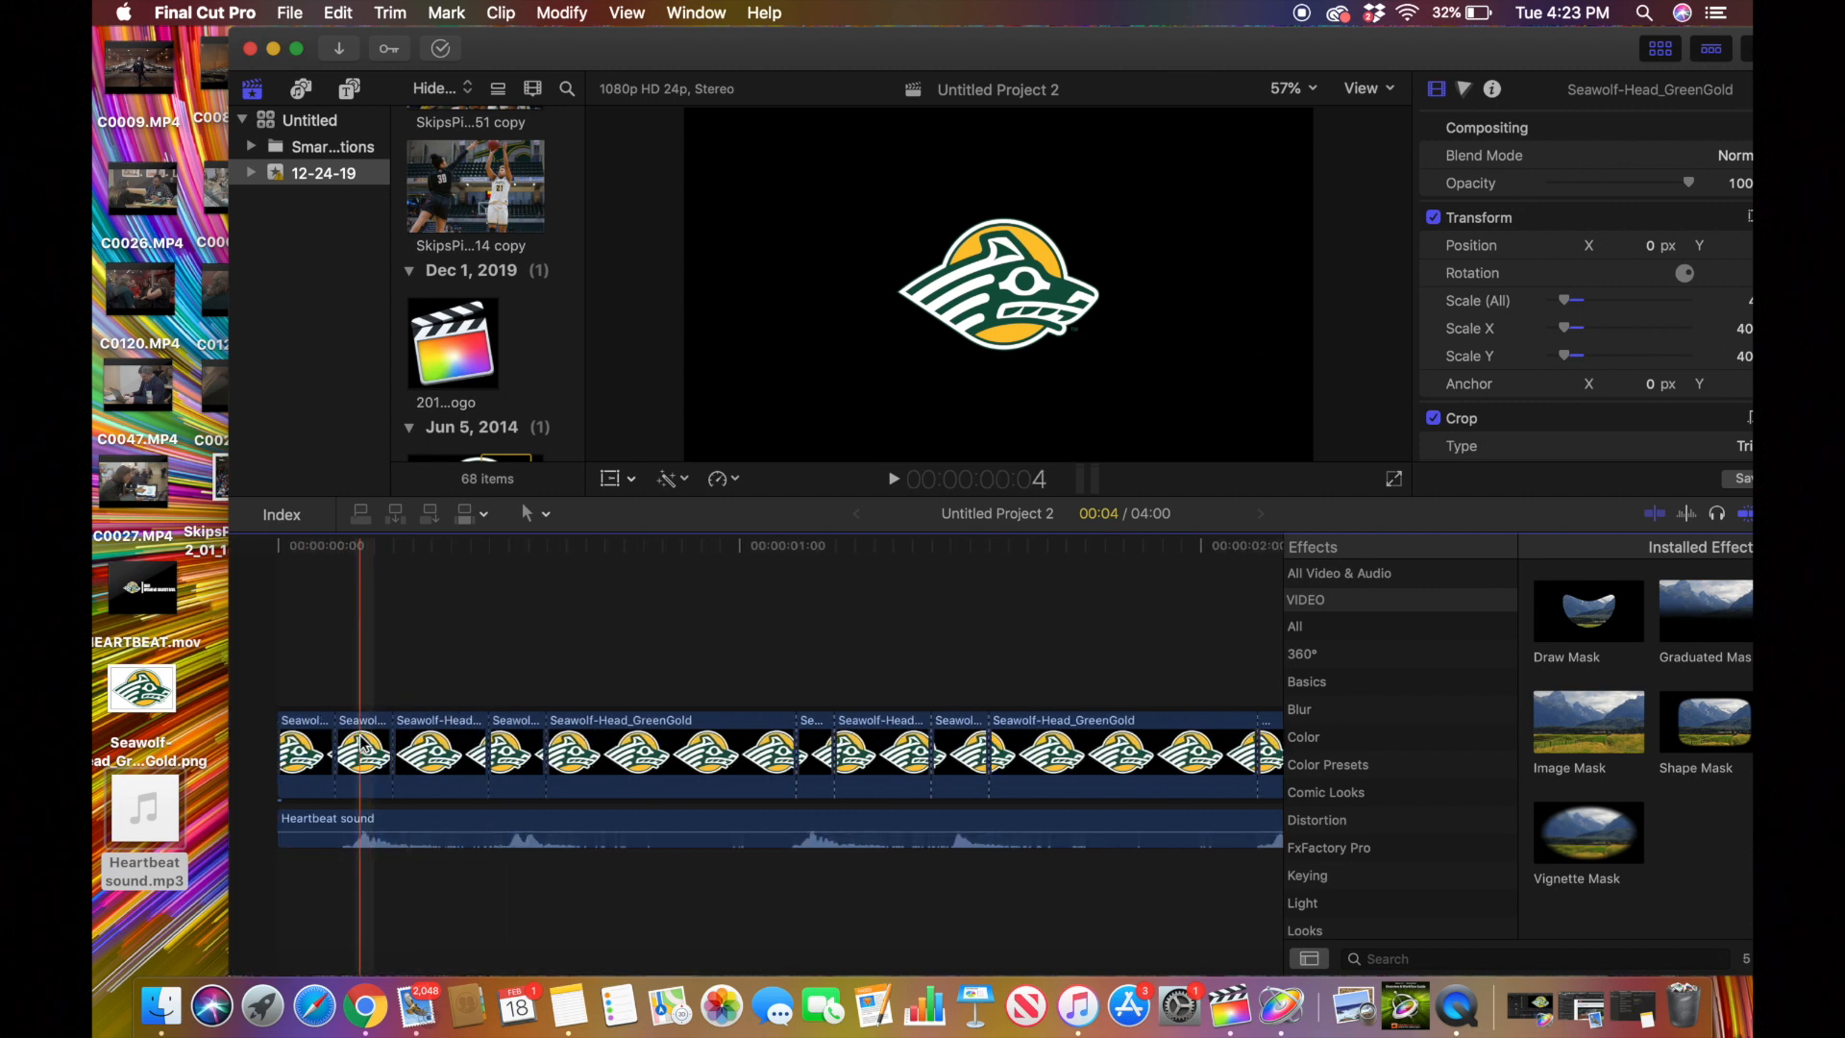
click(515, 753)
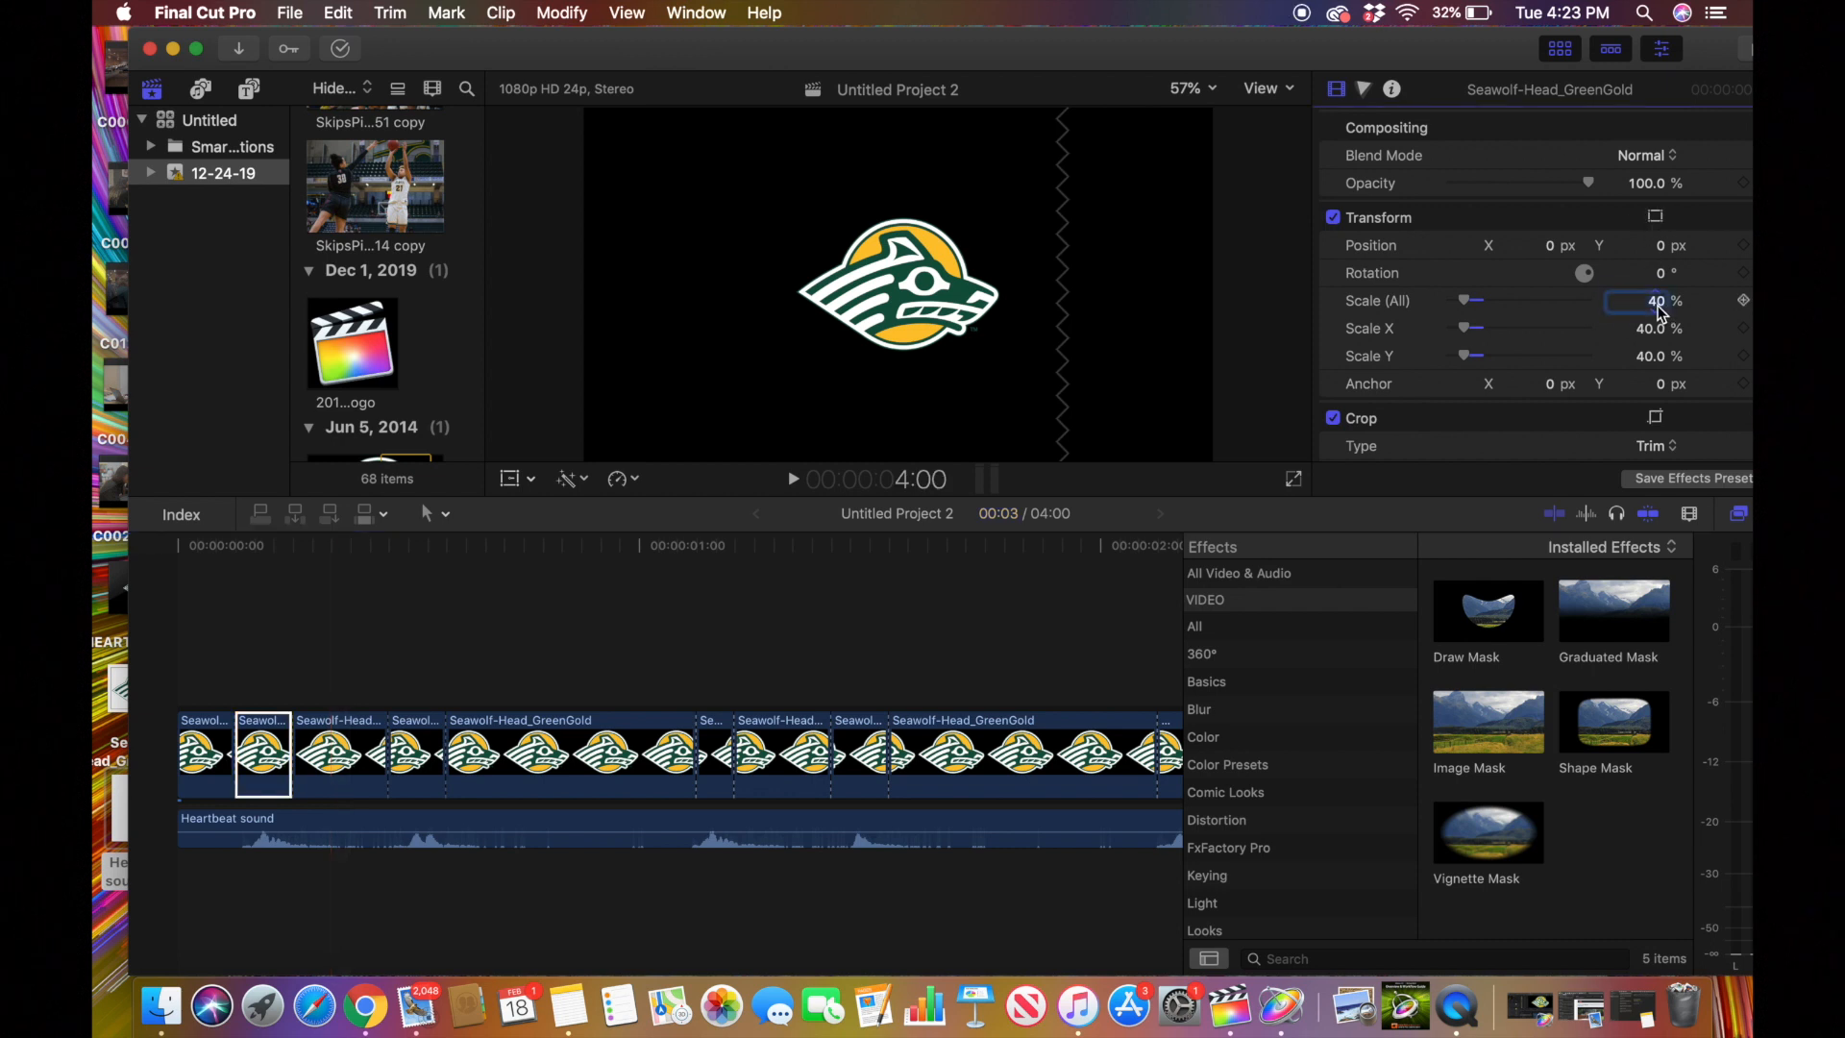
Set the first-heartbeat piece's Scale (All) to 60% and copy it
text(60)
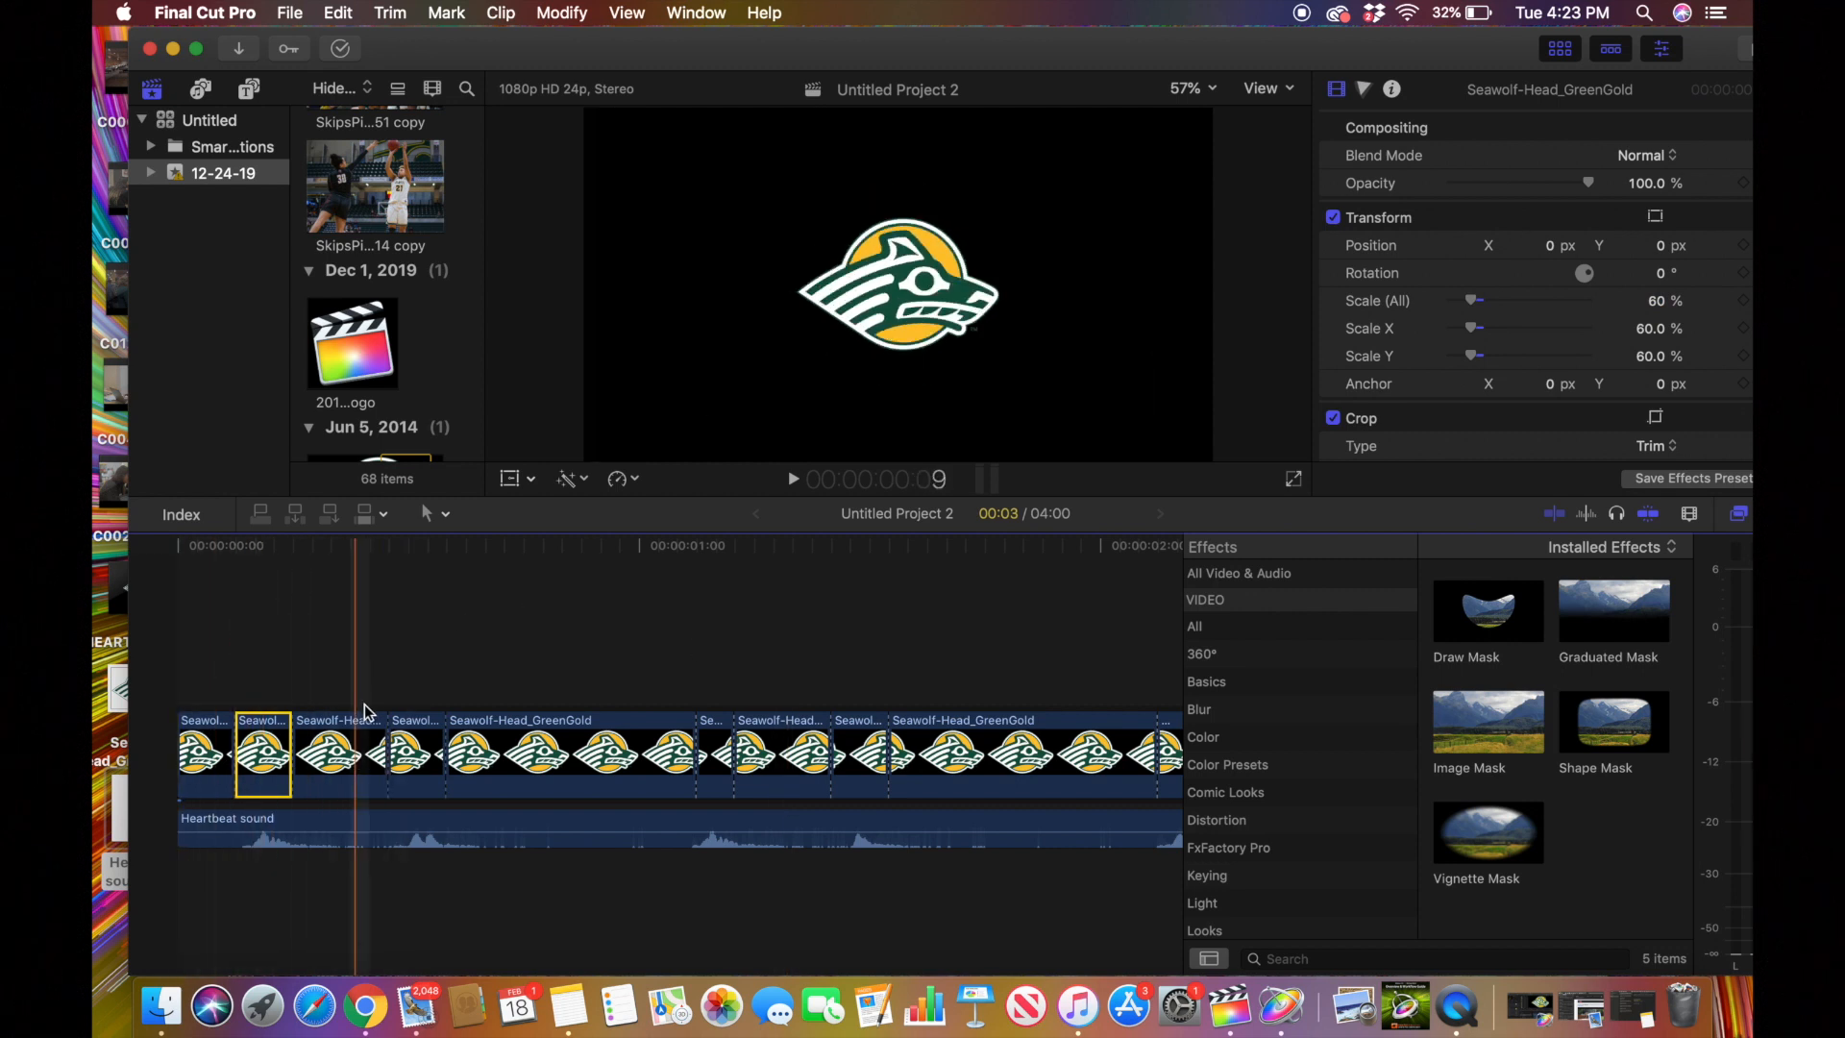
click(417, 753)
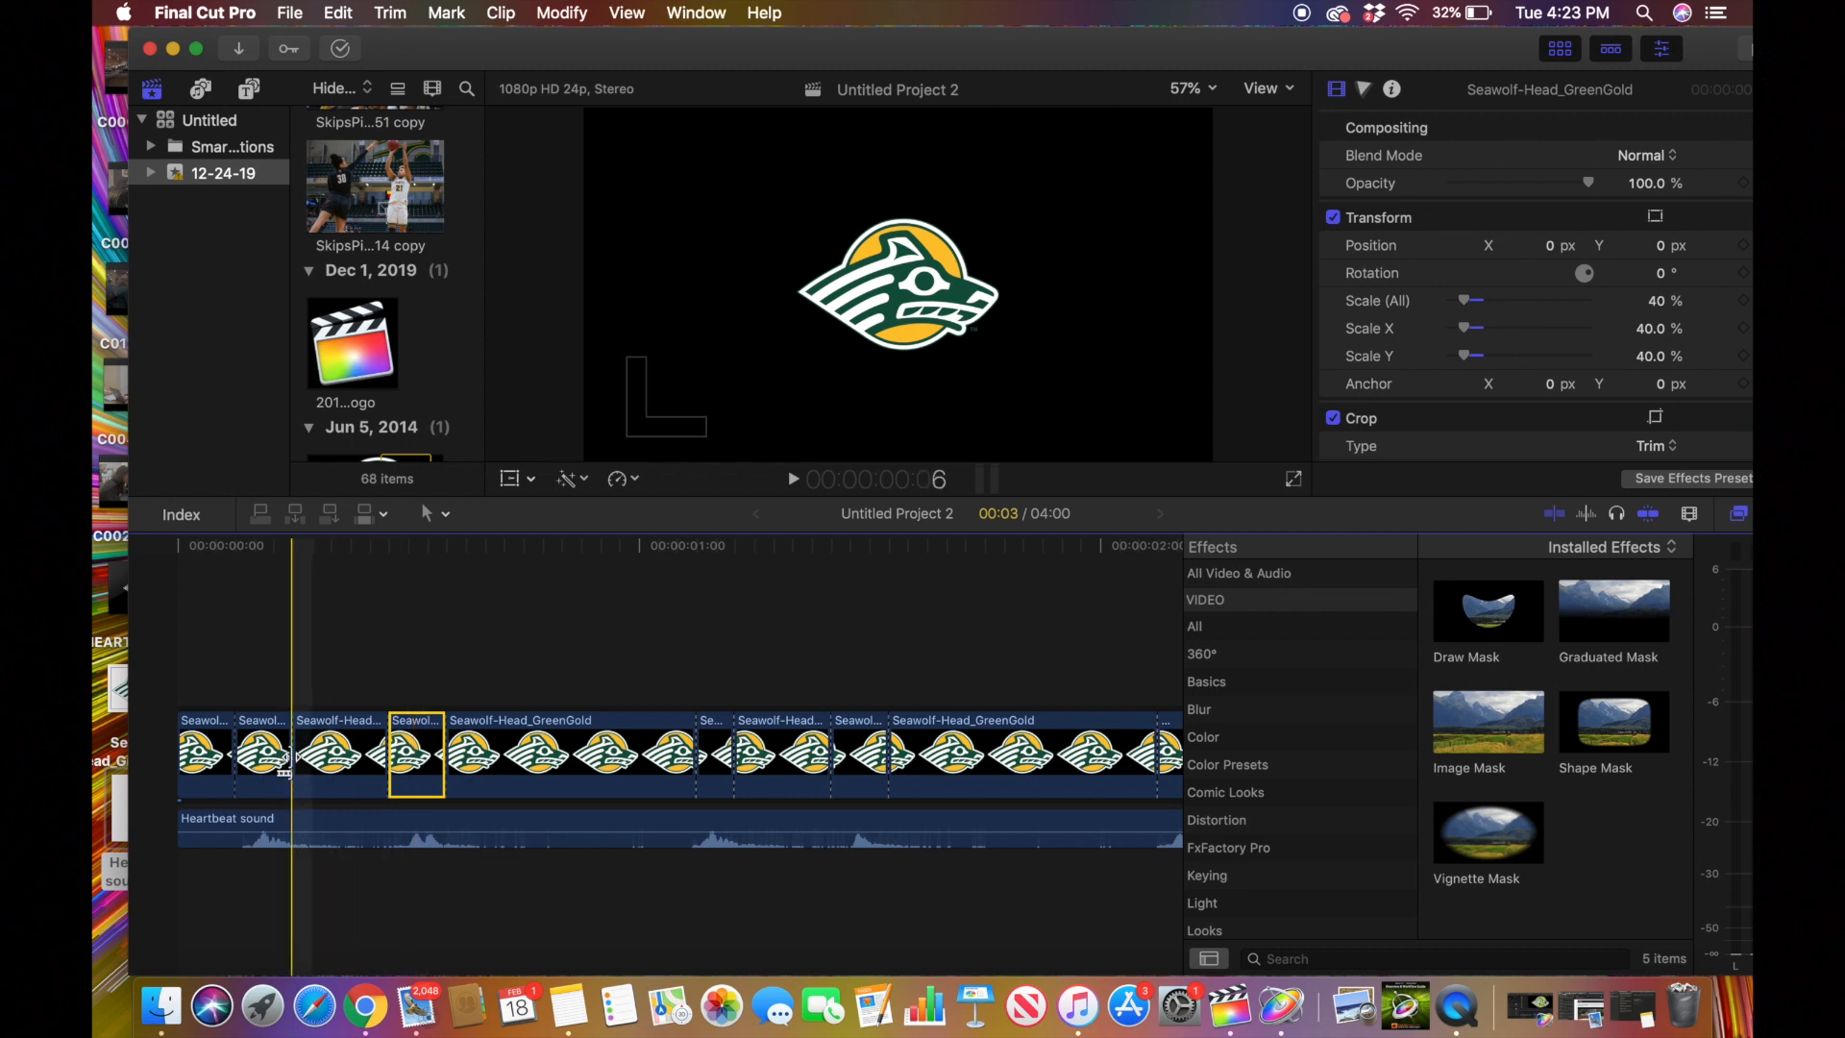
click(261, 753)
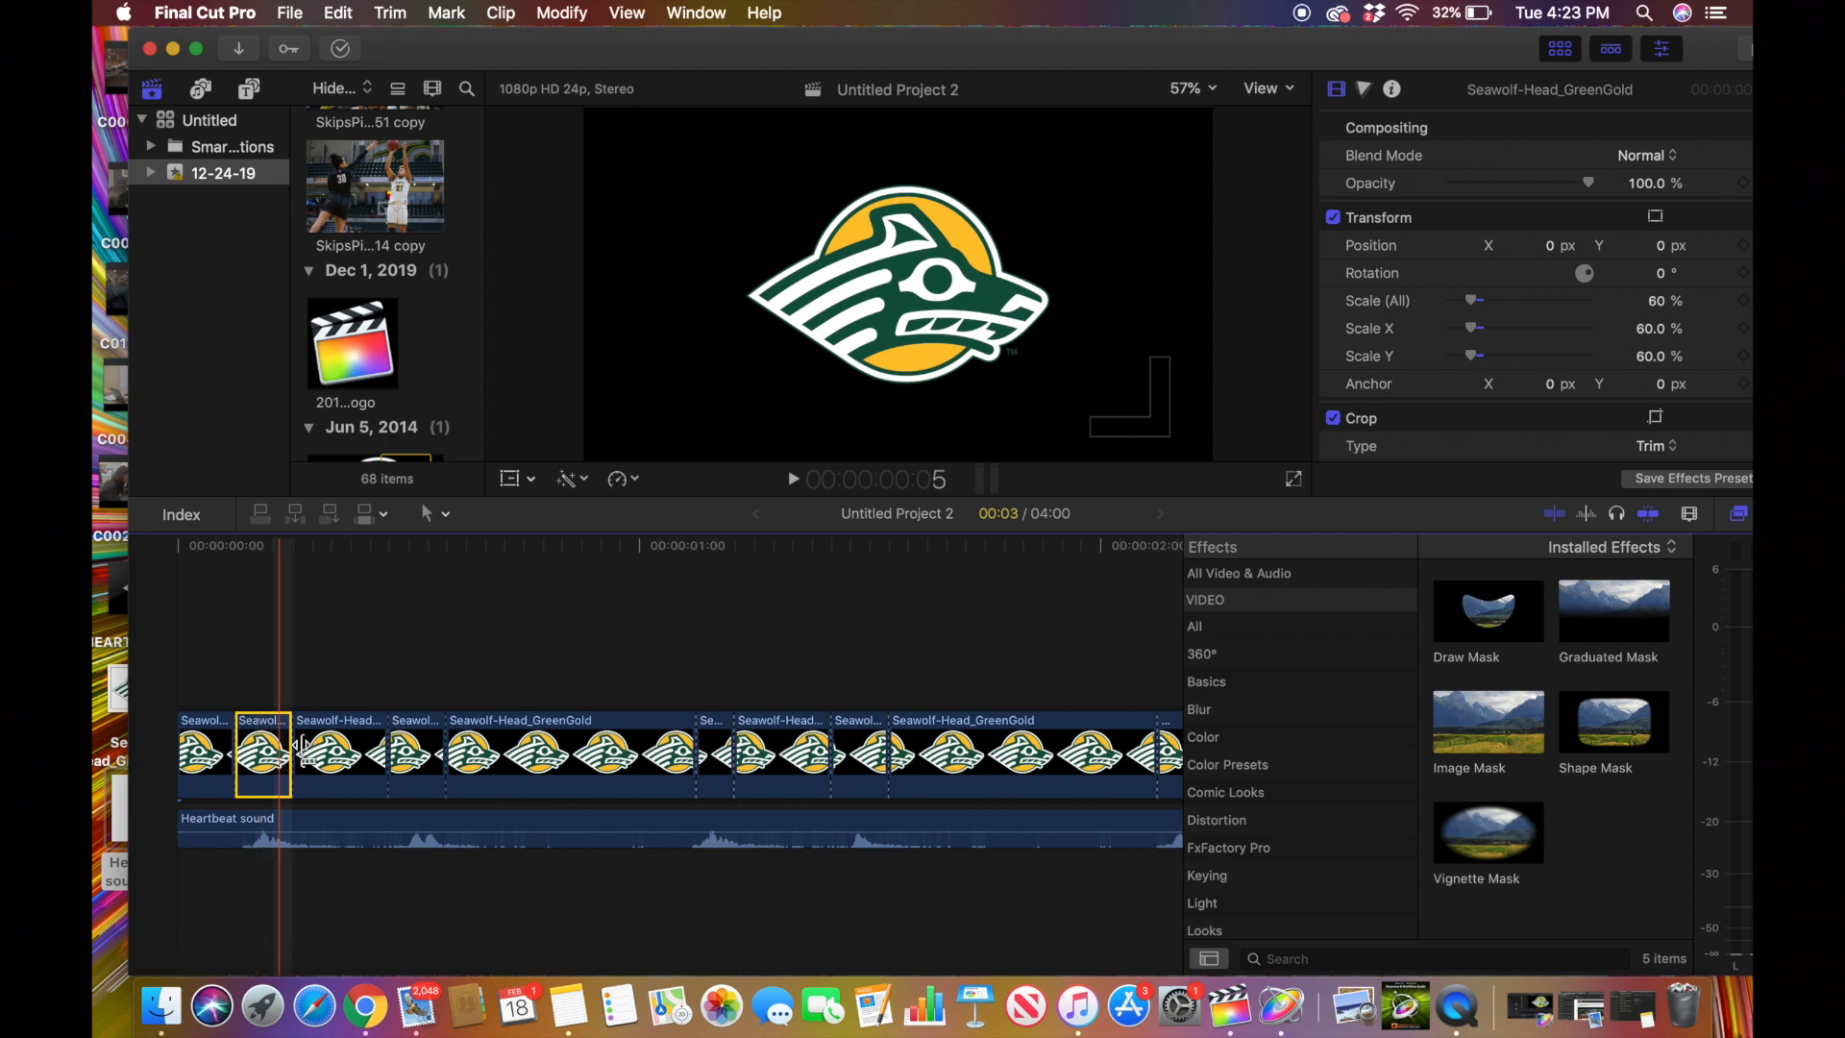
click(415, 754)
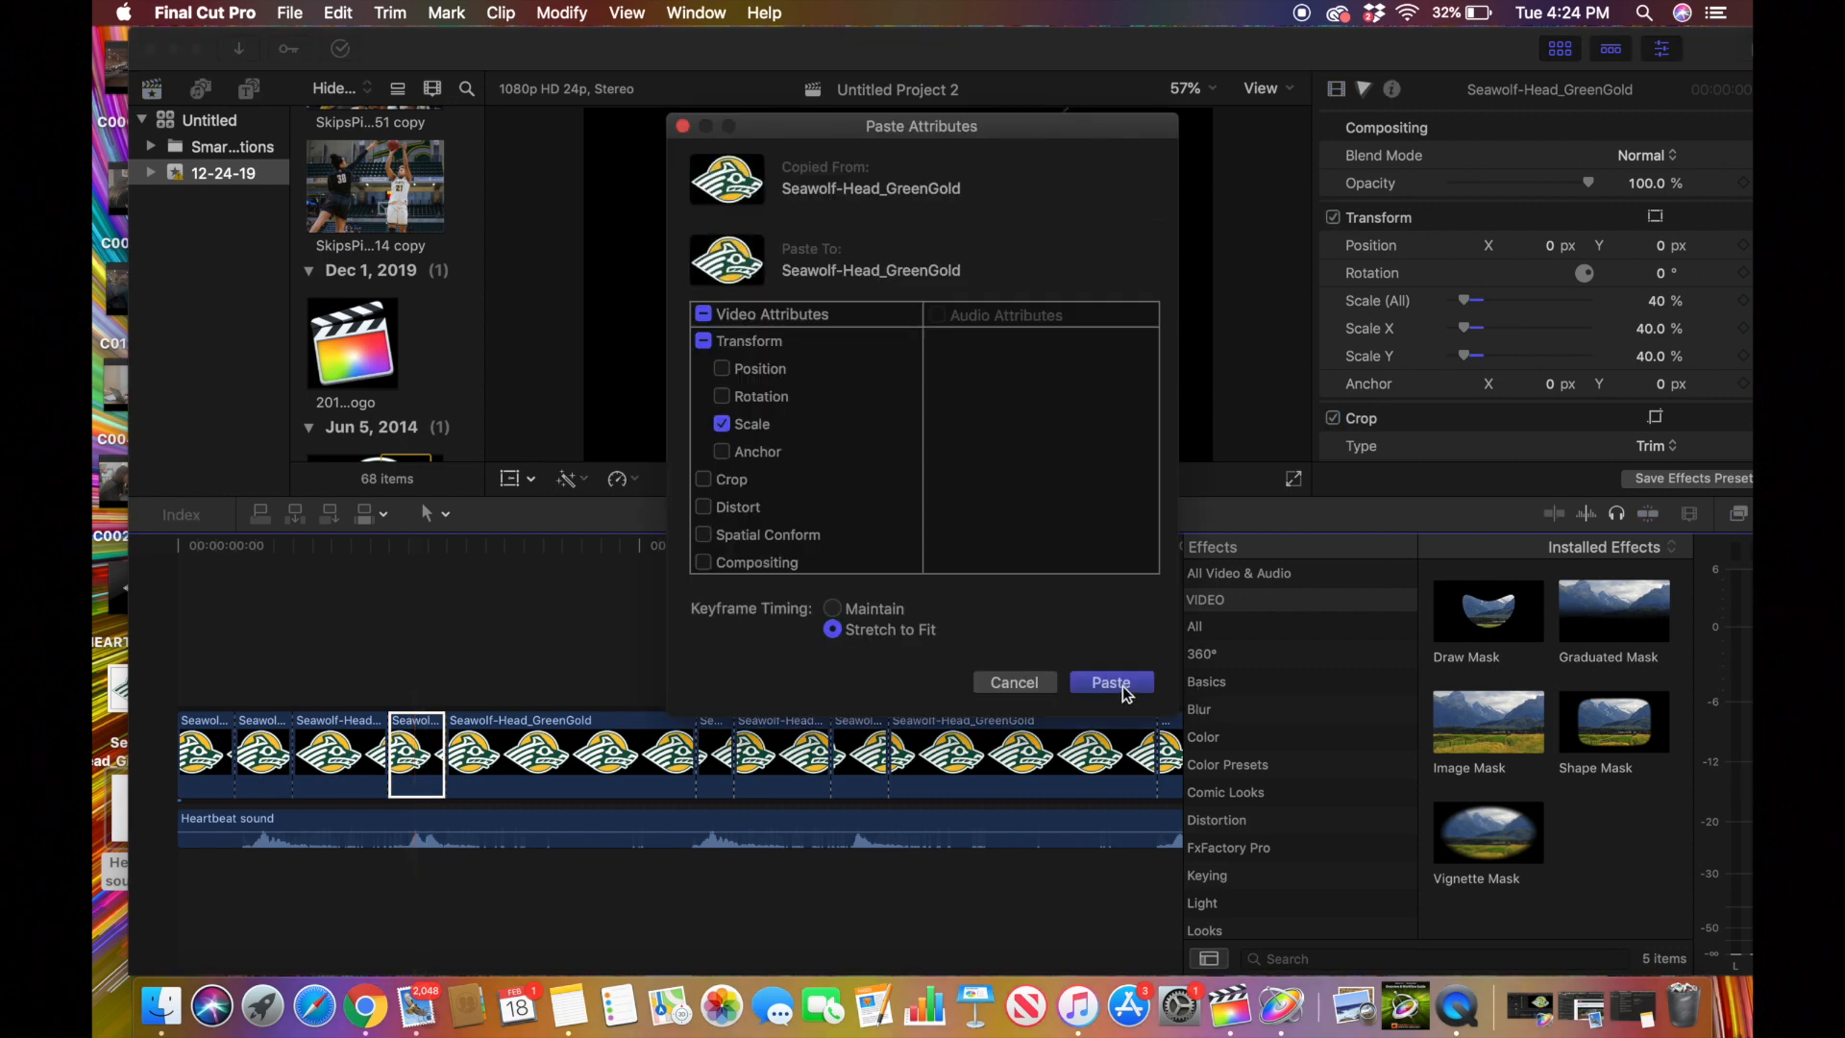
Paste the 60% Scale attribute onto each of the later heartbeat pieces
click(1108, 682)
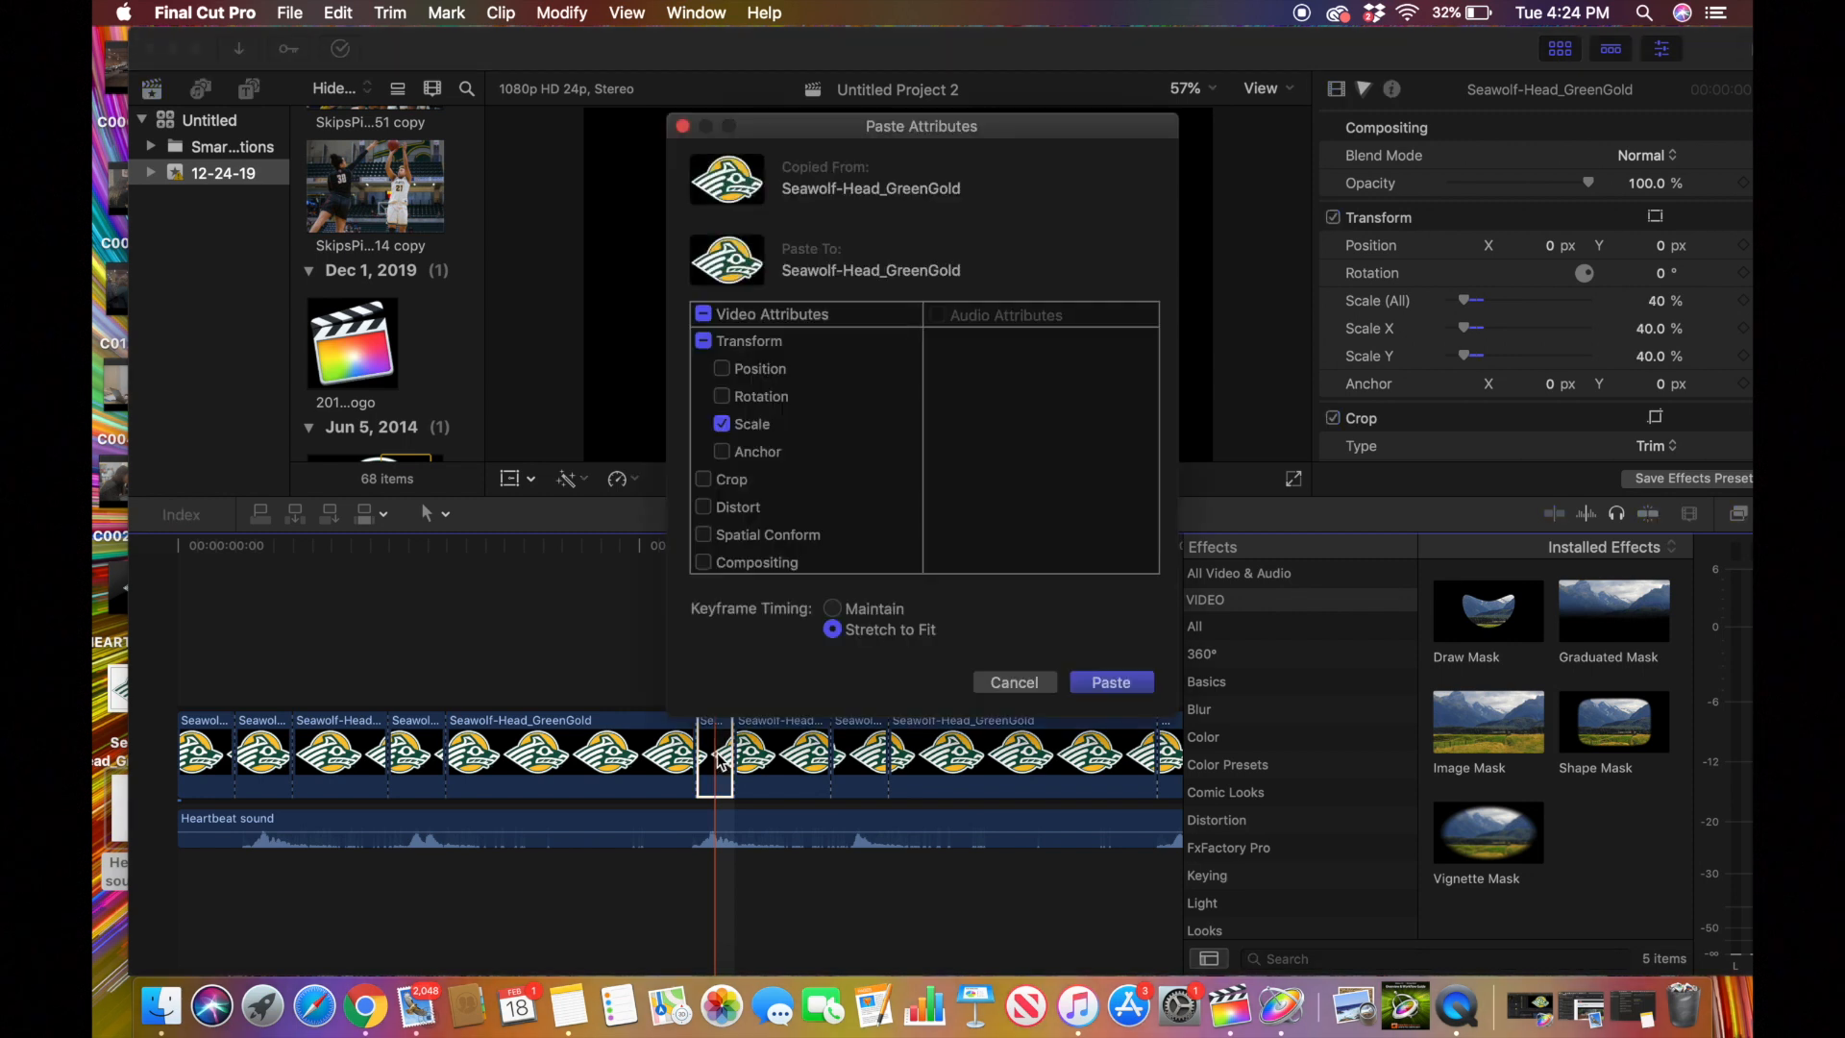
click(1107, 680)
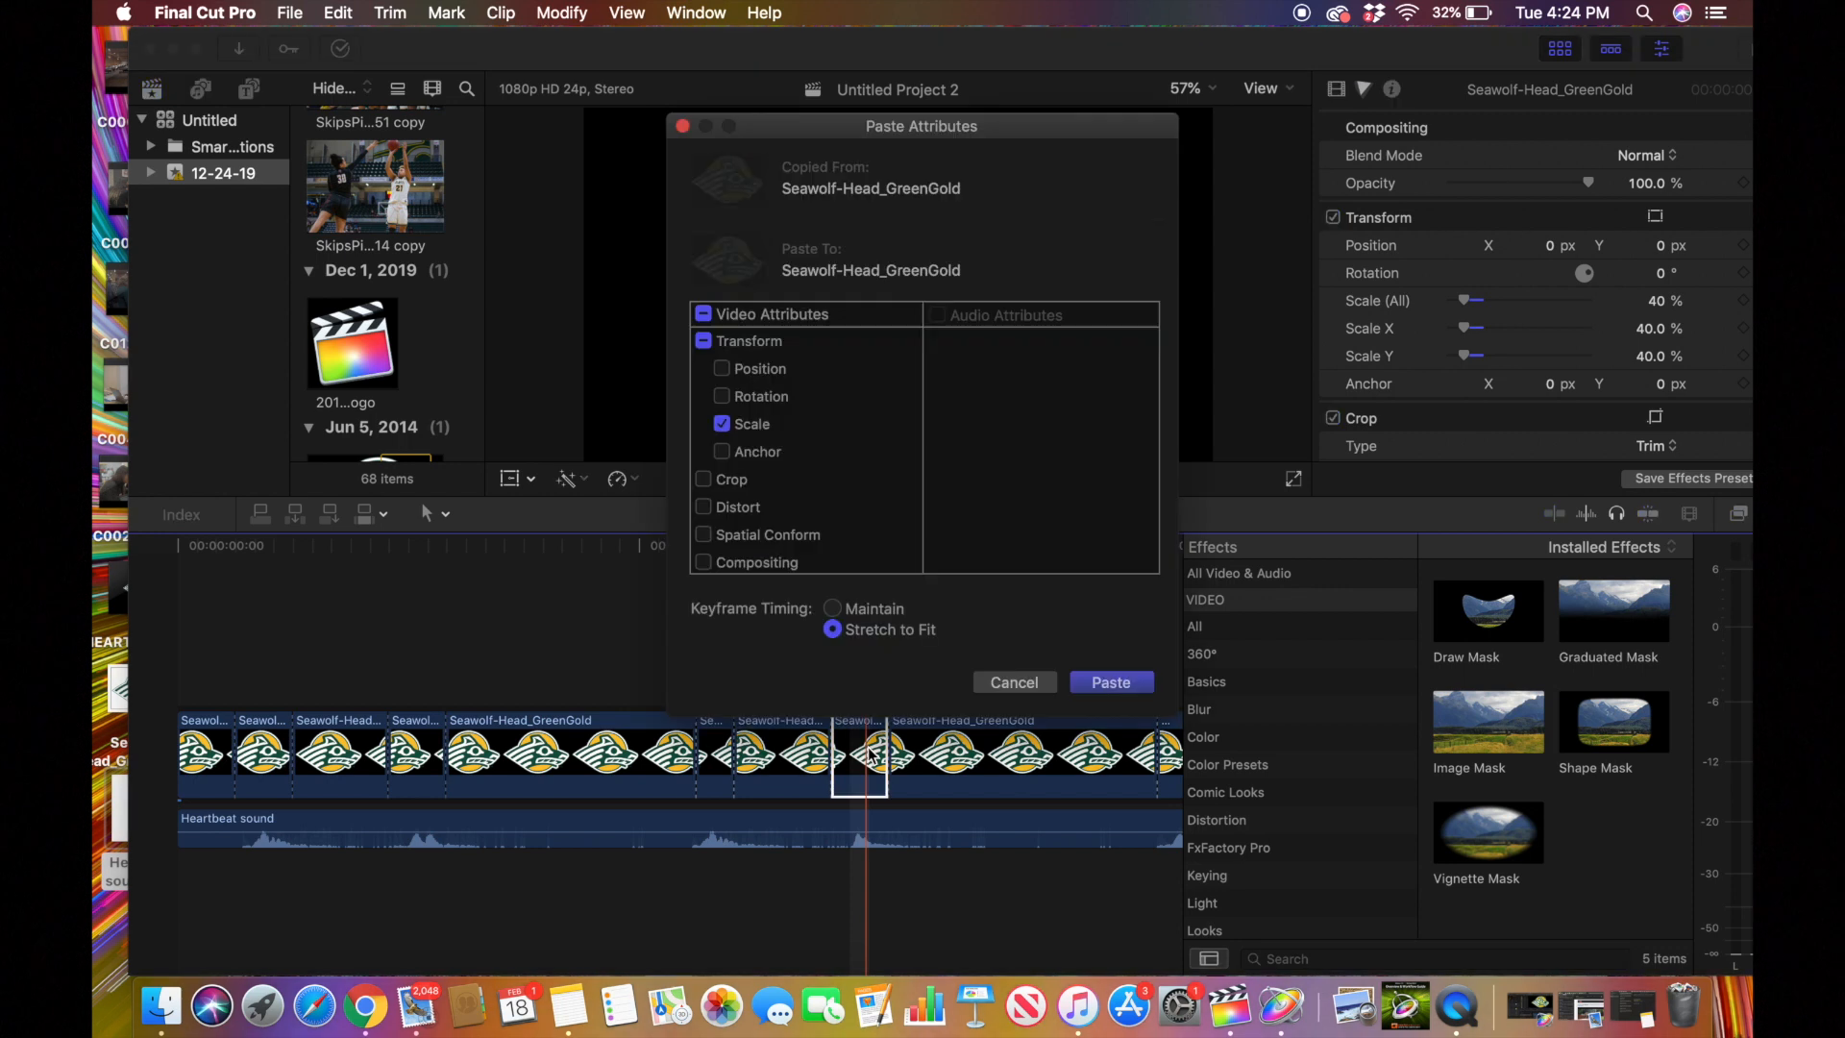
click(1107, 683)
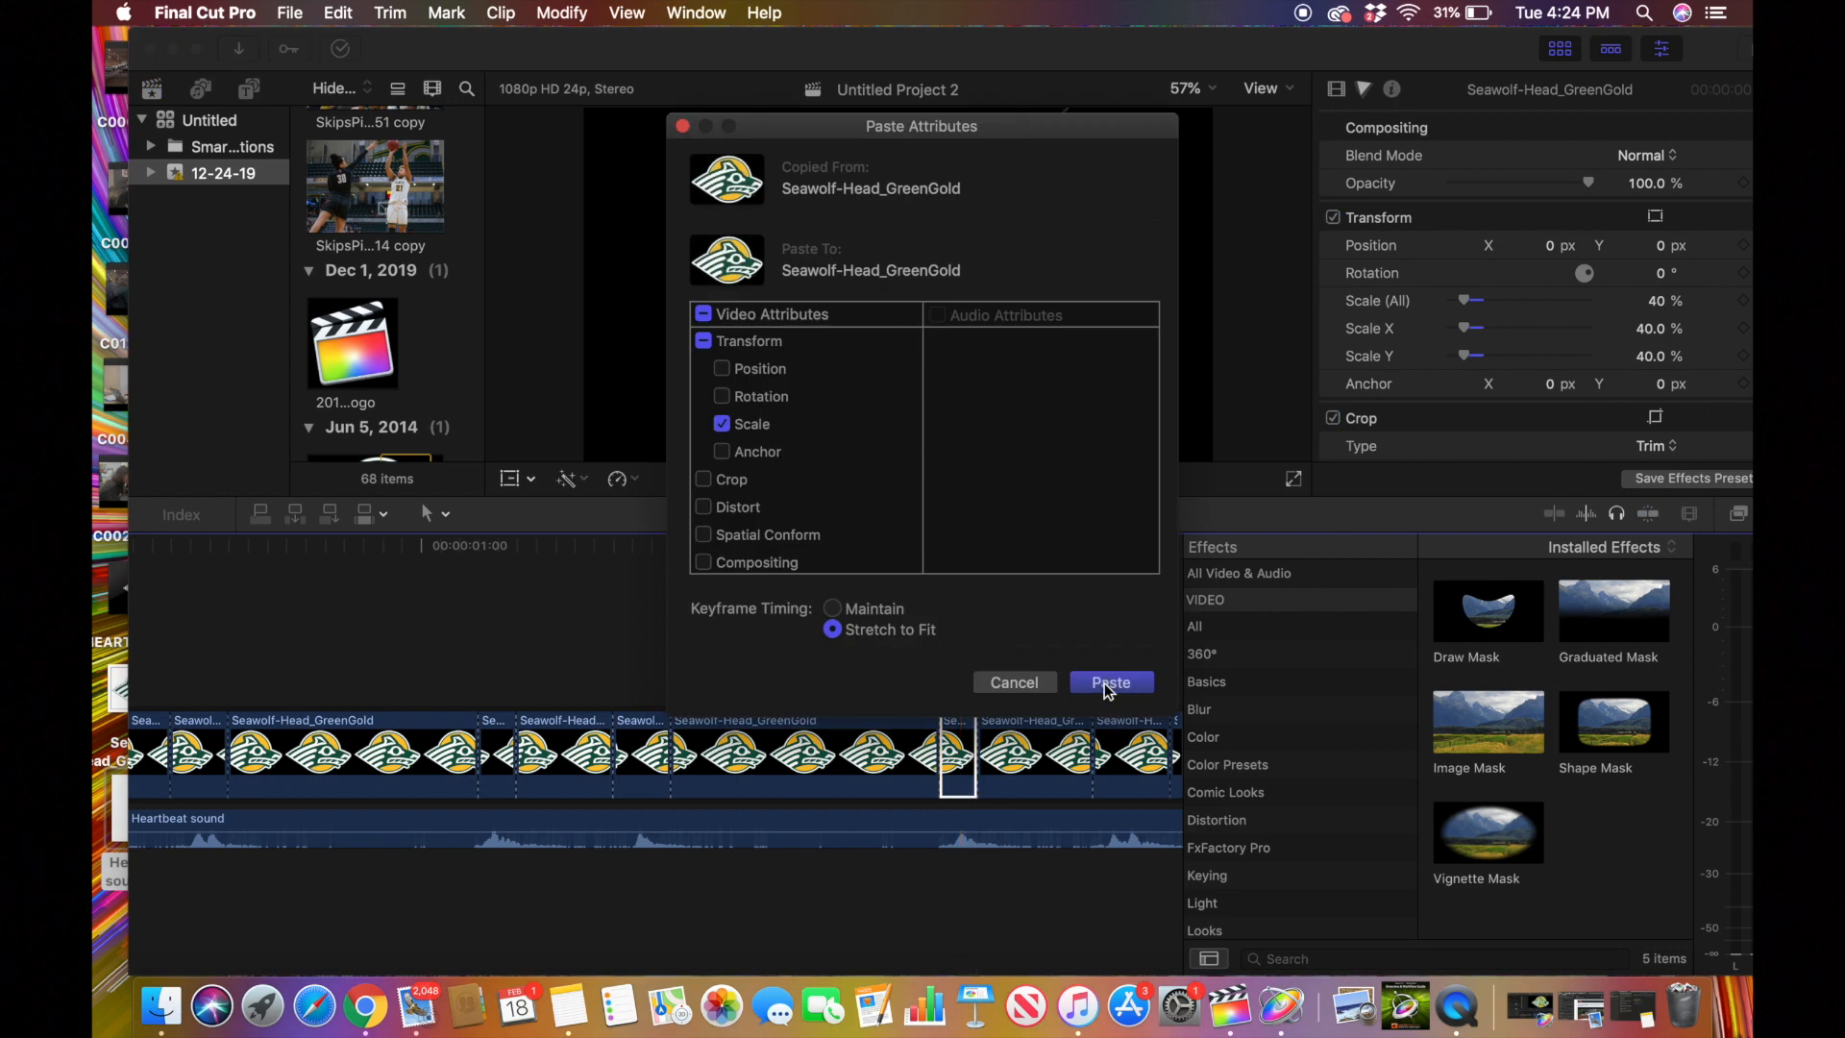
click(1107, 682)
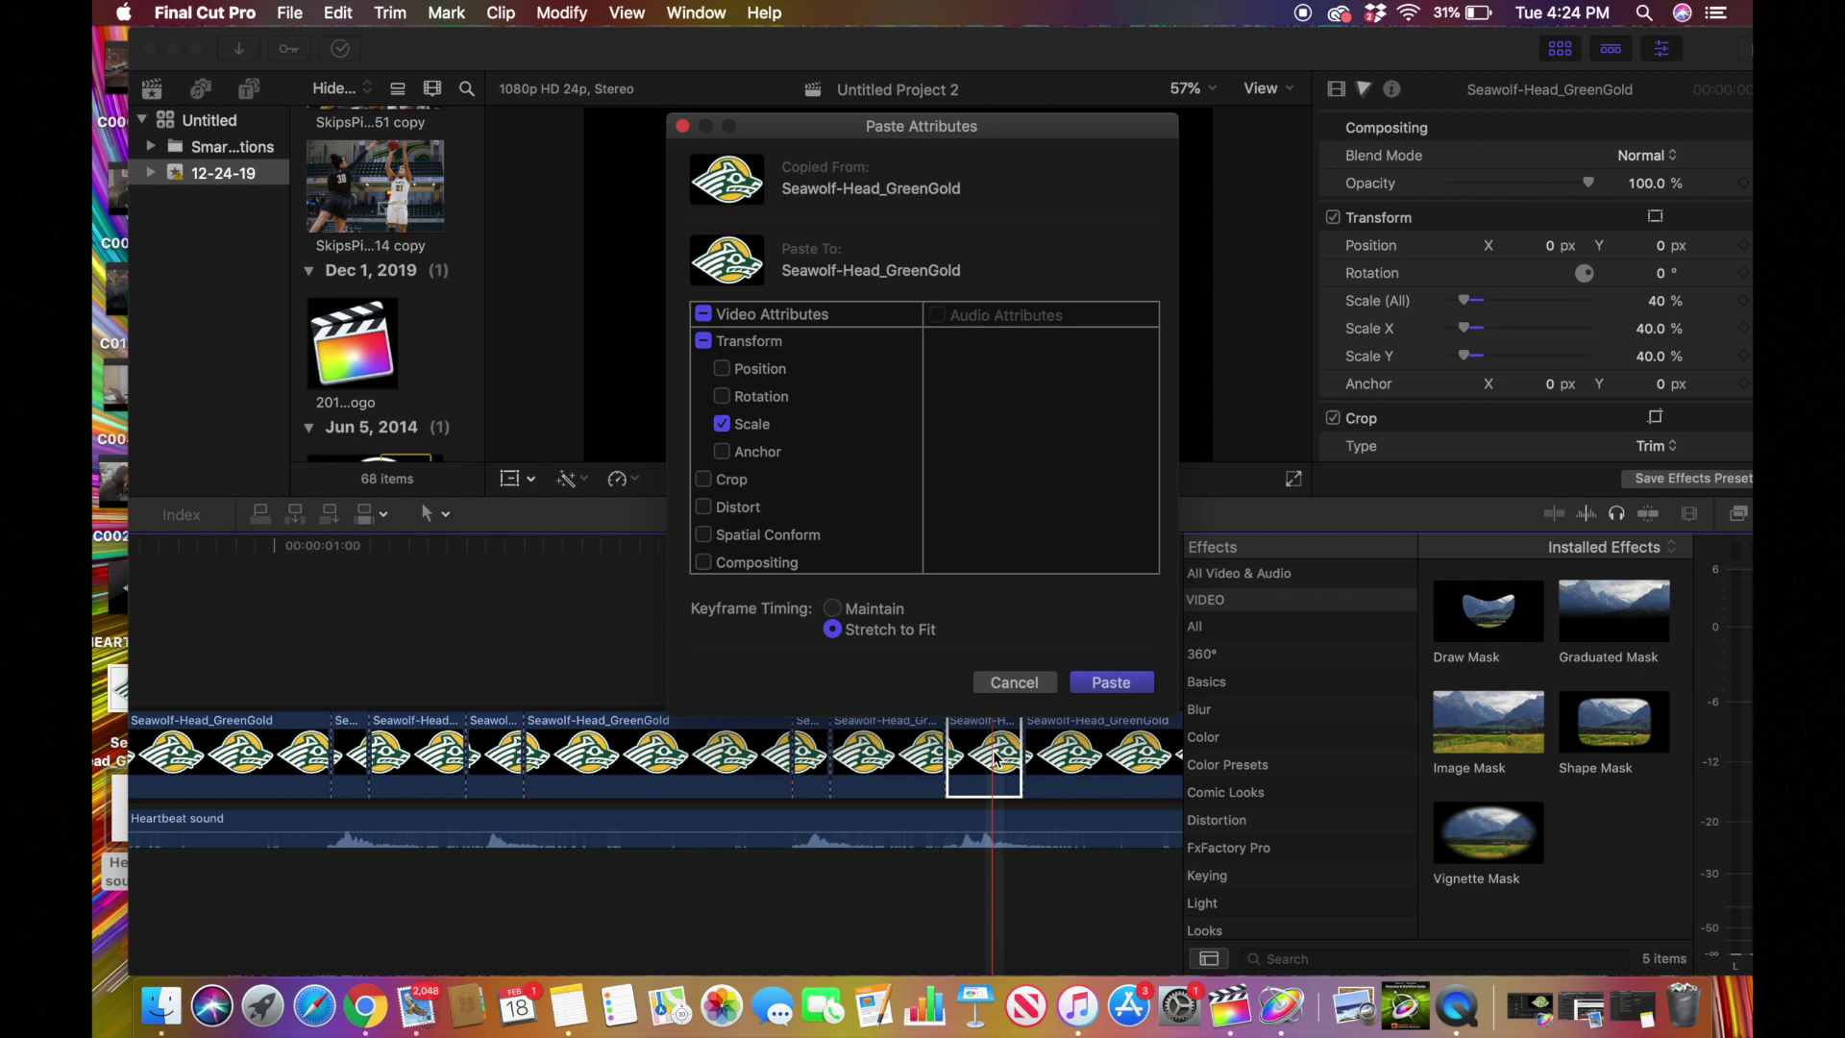
click(1107, 682)
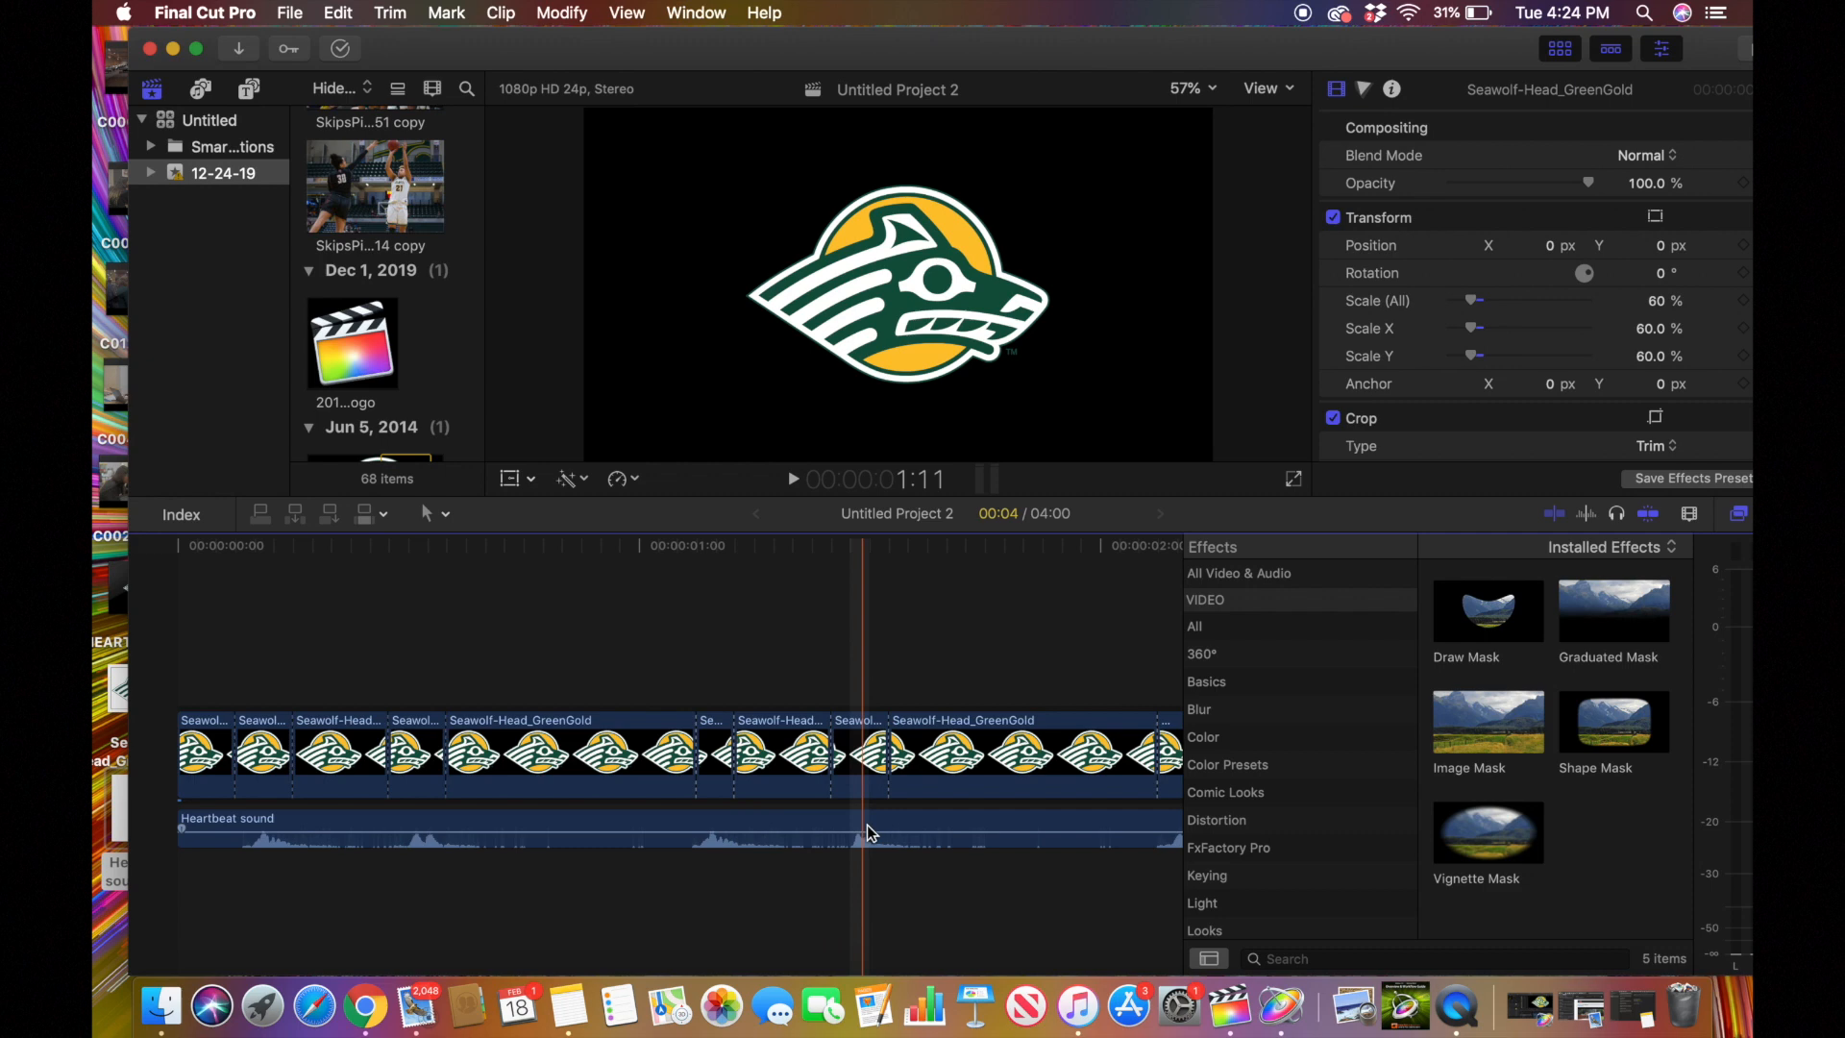
click(328, 753)
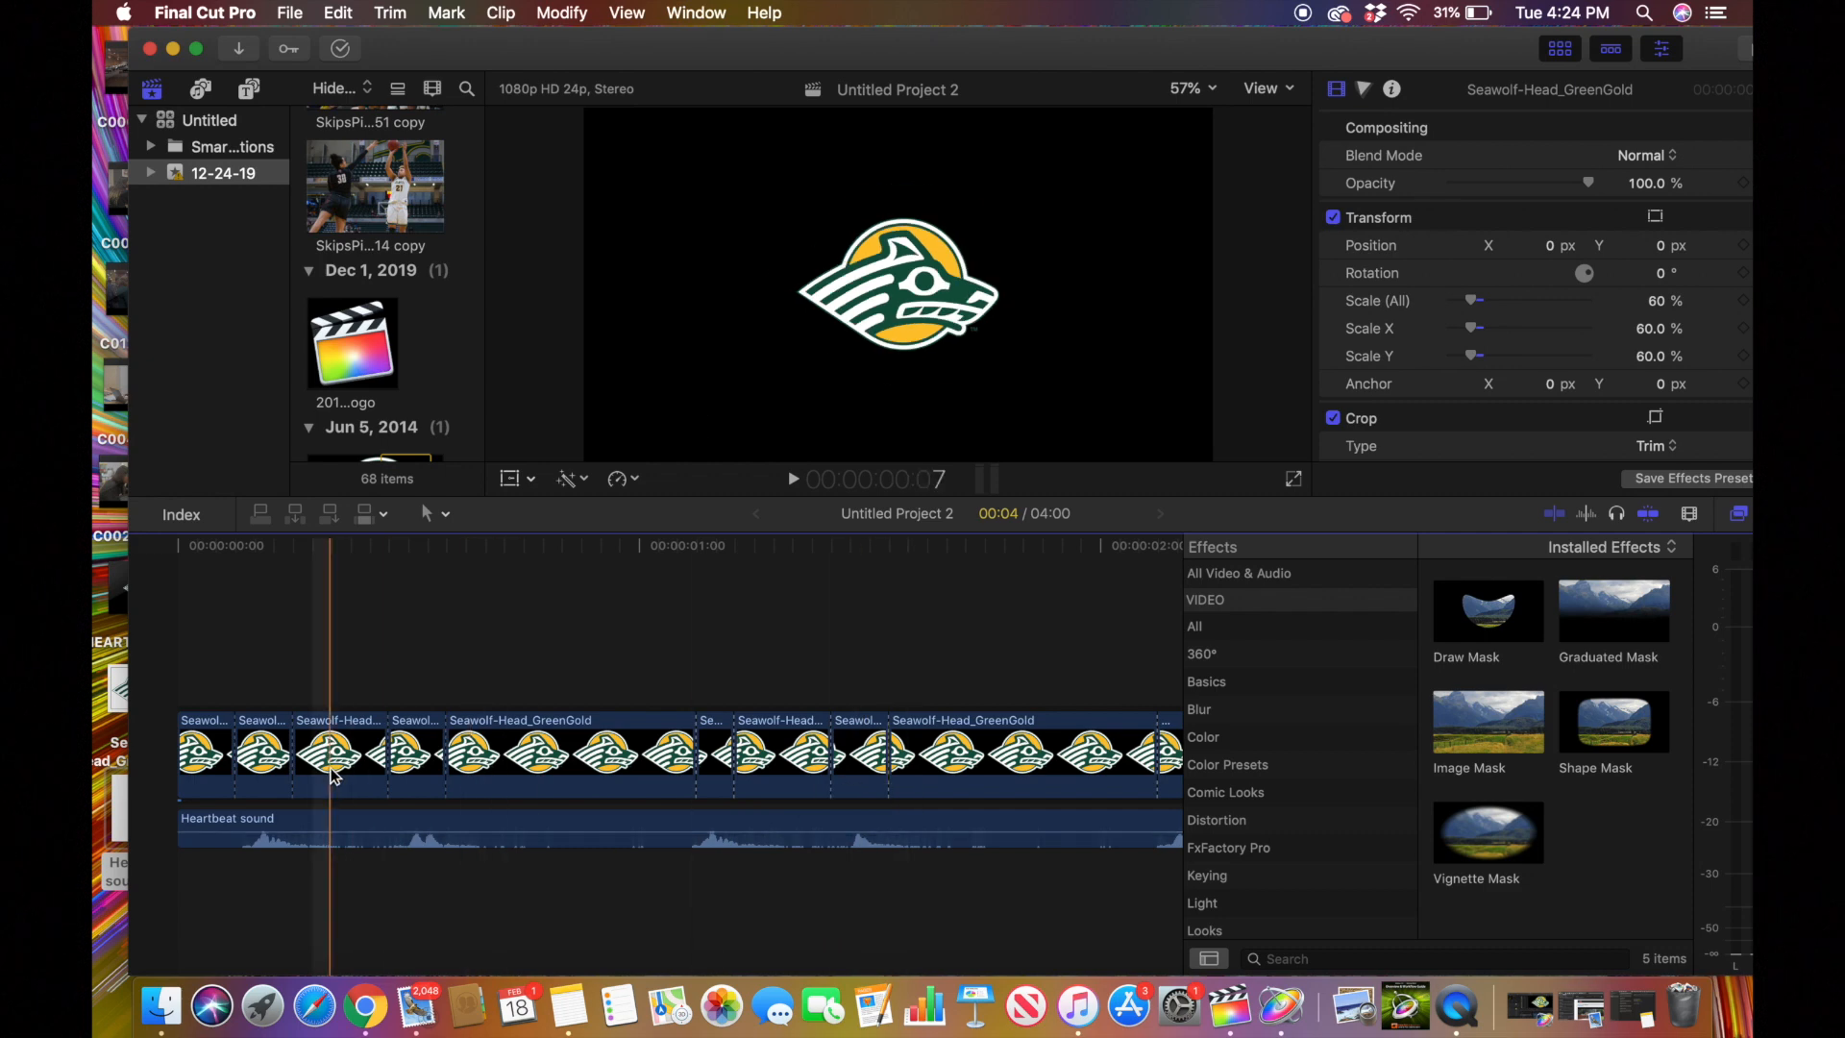